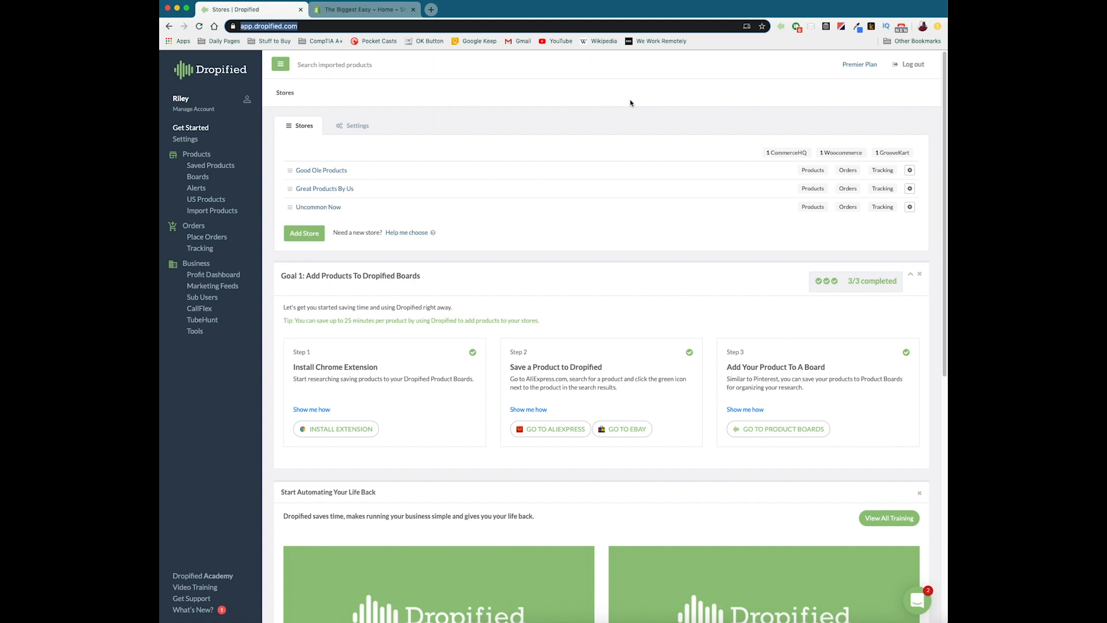
{"action": "mouse_move", "coordinate": [281, 103]}
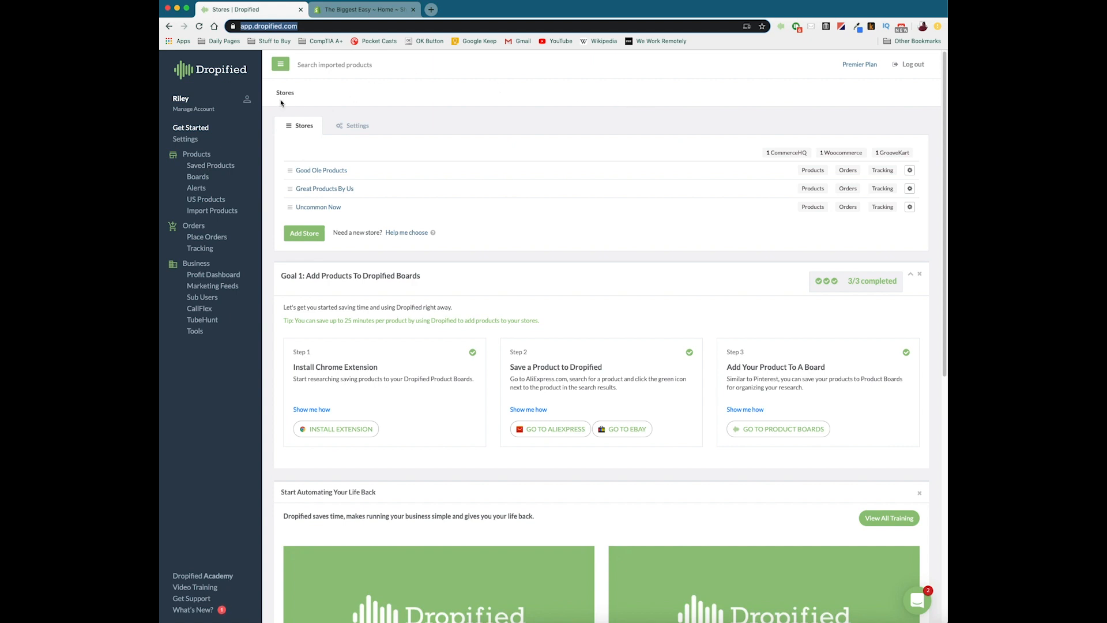
{"action": "mouse_move", "coordinate": [517, 124]}
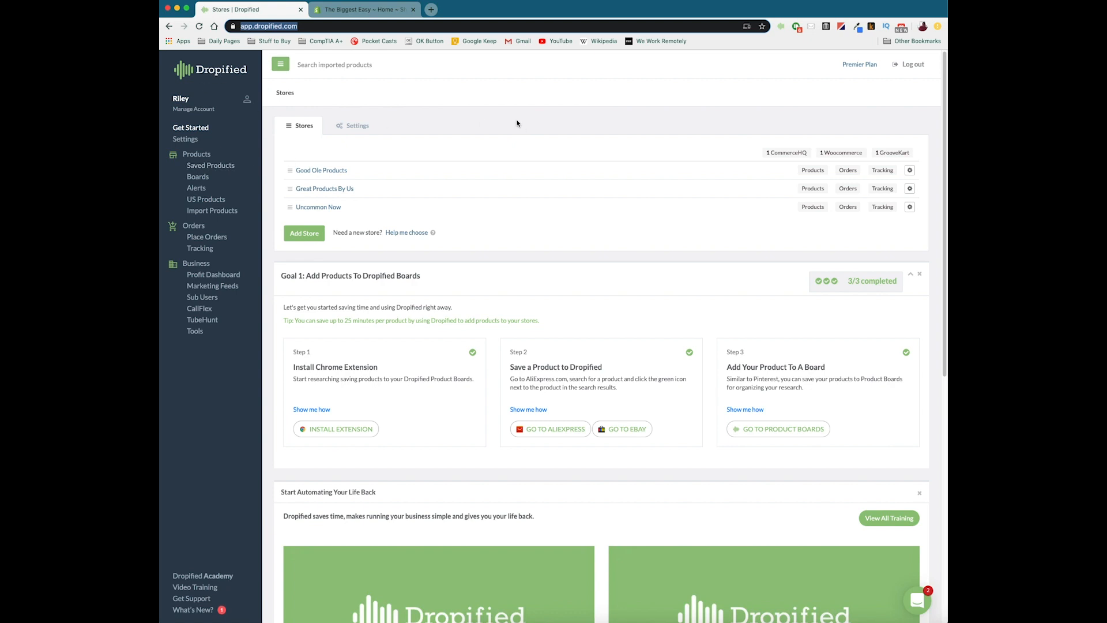
{"action": "mouse_move", "coordinate": [518, 209]}
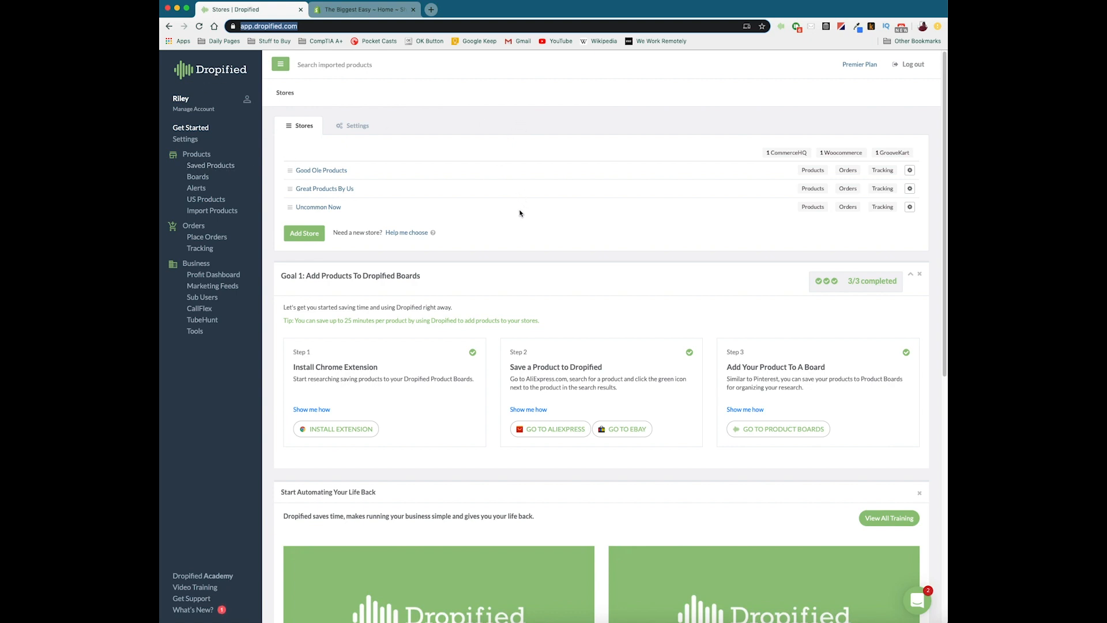
{"action": "mouse_move", "coordinate": [351, 207]}
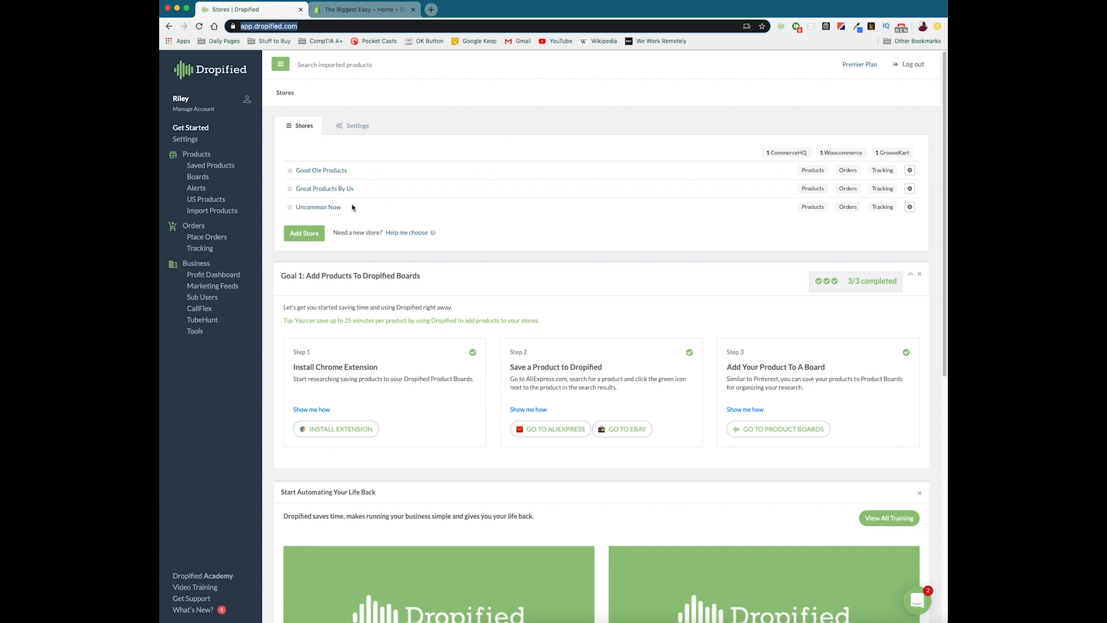
{"action": "mouse_move", "coordinate": [280, 248]}
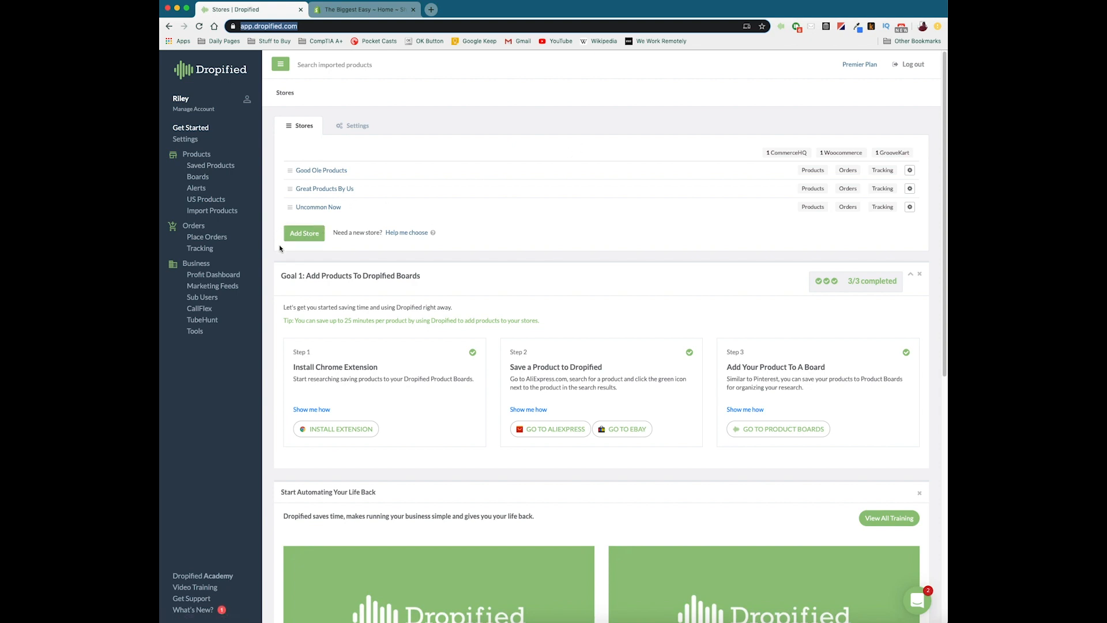
{"action": "mouse_move", "coordinate": [305, 238]}
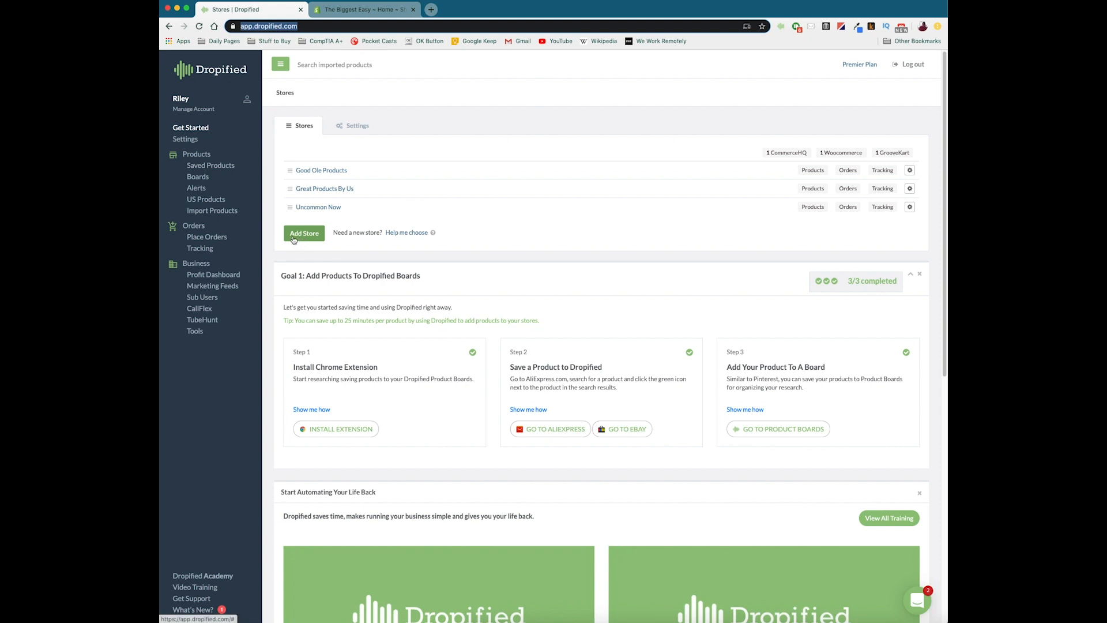
Start adding a new store in Dropified with Shopify as the platform
{"action": "left_click", "coordinate": [304, 233]}
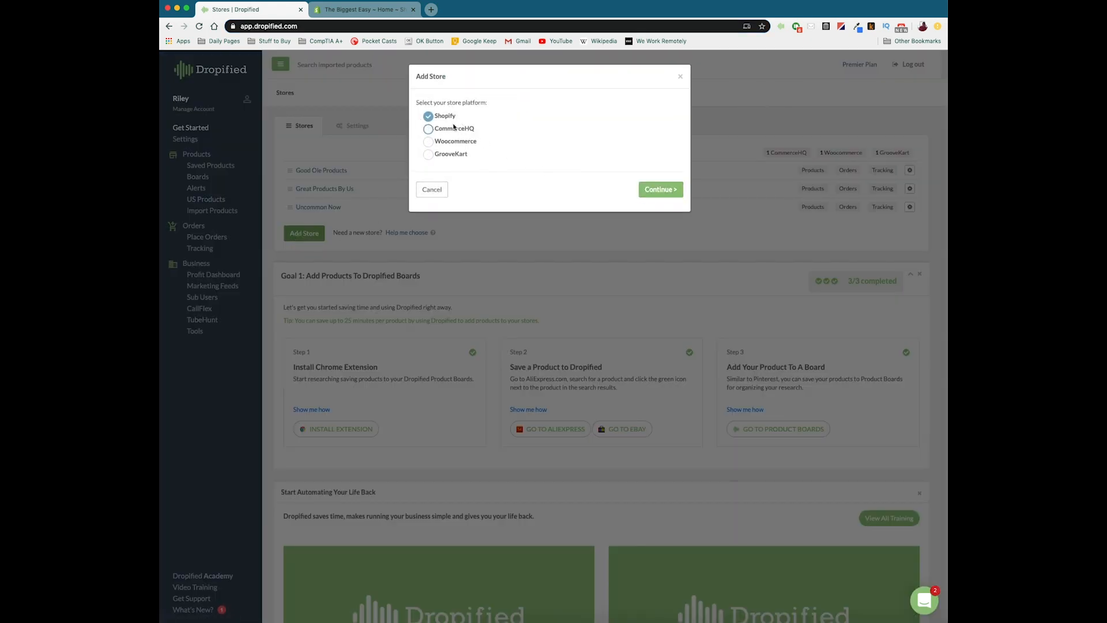
{"action": "left_click", "coordinate": [659, 190]}
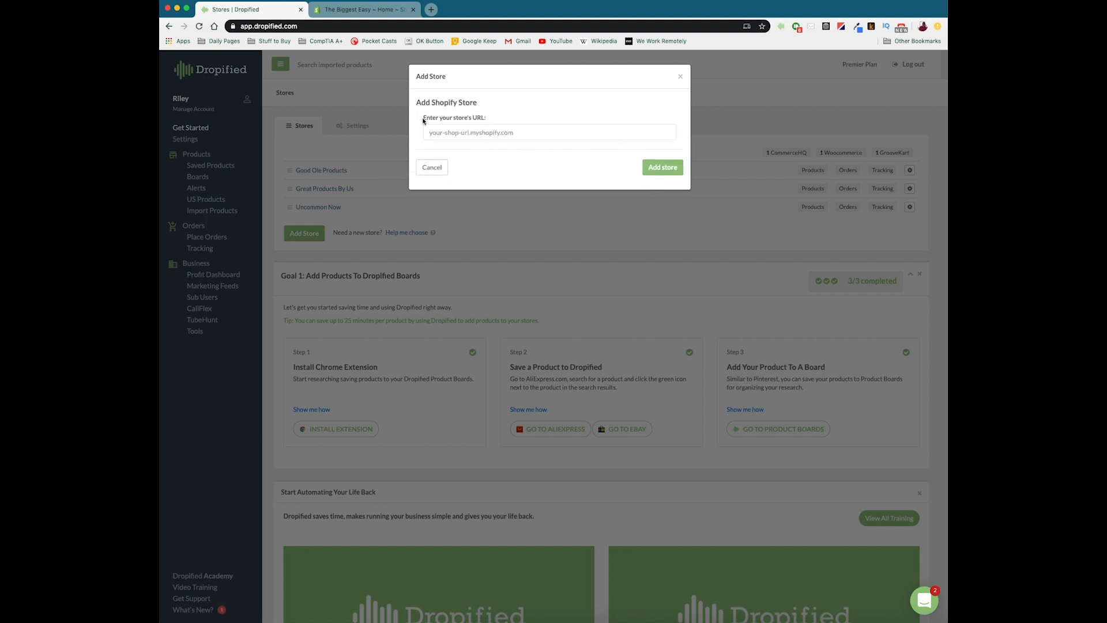
{"action": "mouse_move", "coordinate": [490, 120]}
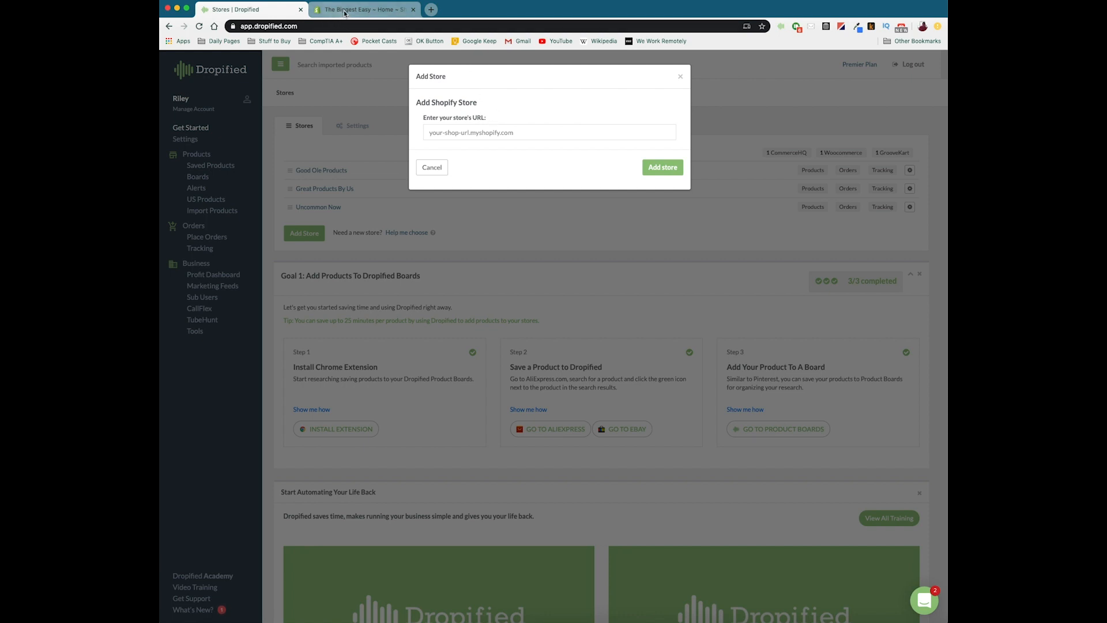
Copy the myshopify.com address from The Biggest Easy's Shopify admin tab
{"action": "left_click", "coordinate": [364, 9]}
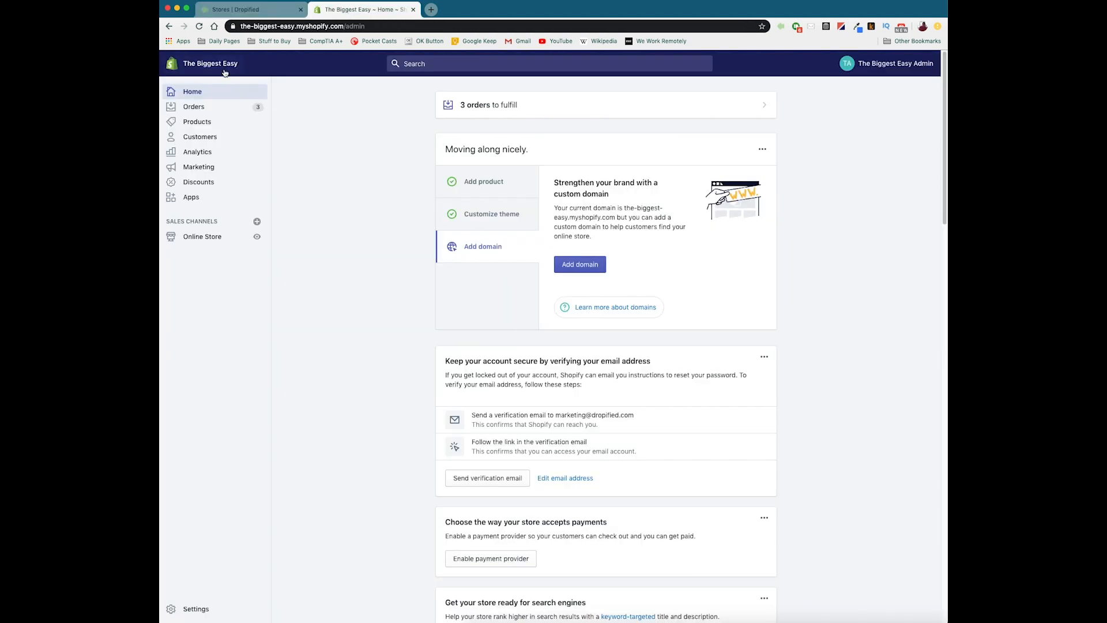
{"action": "mouse_move", "coordinate": [399, 125]}
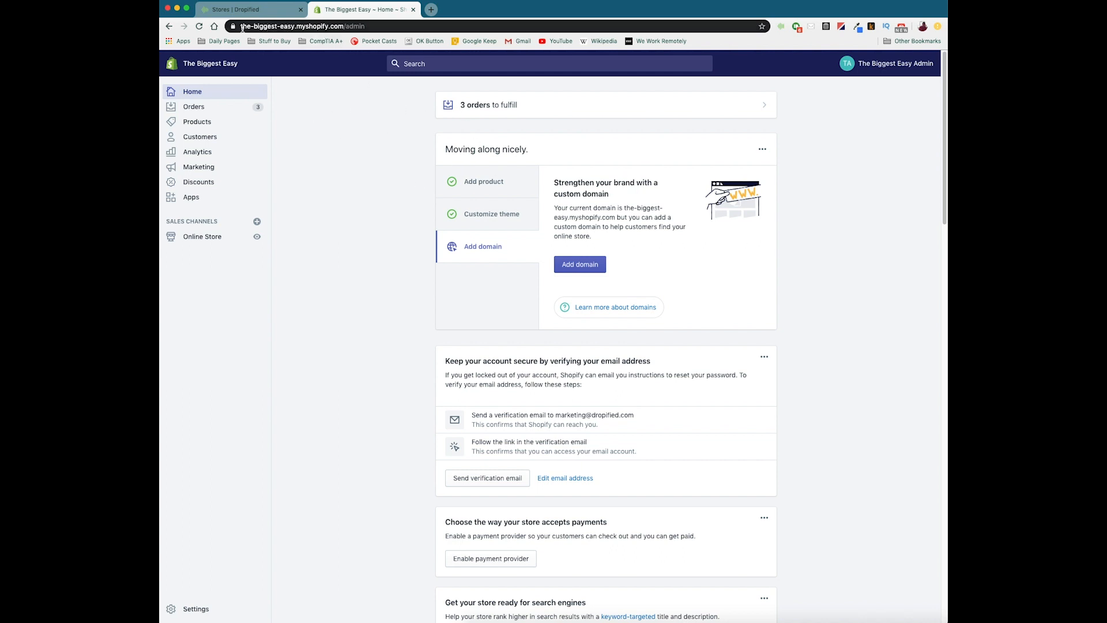
{"action": "left_click", "coordinate": [311, 26]}
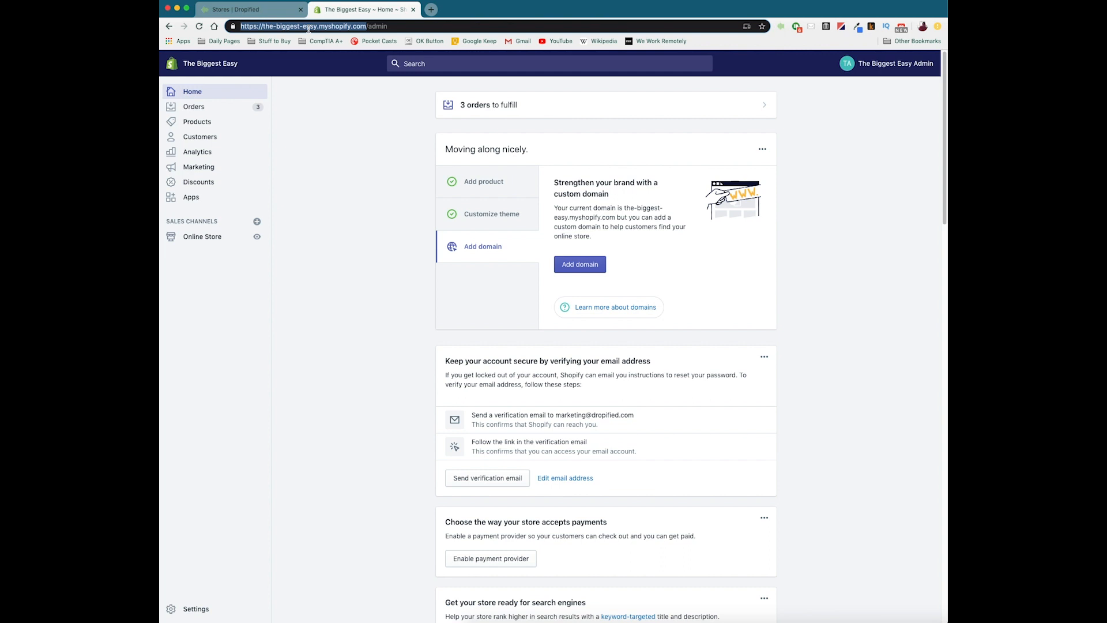
{"action": "left_click", "coordinate": [249, 10]}
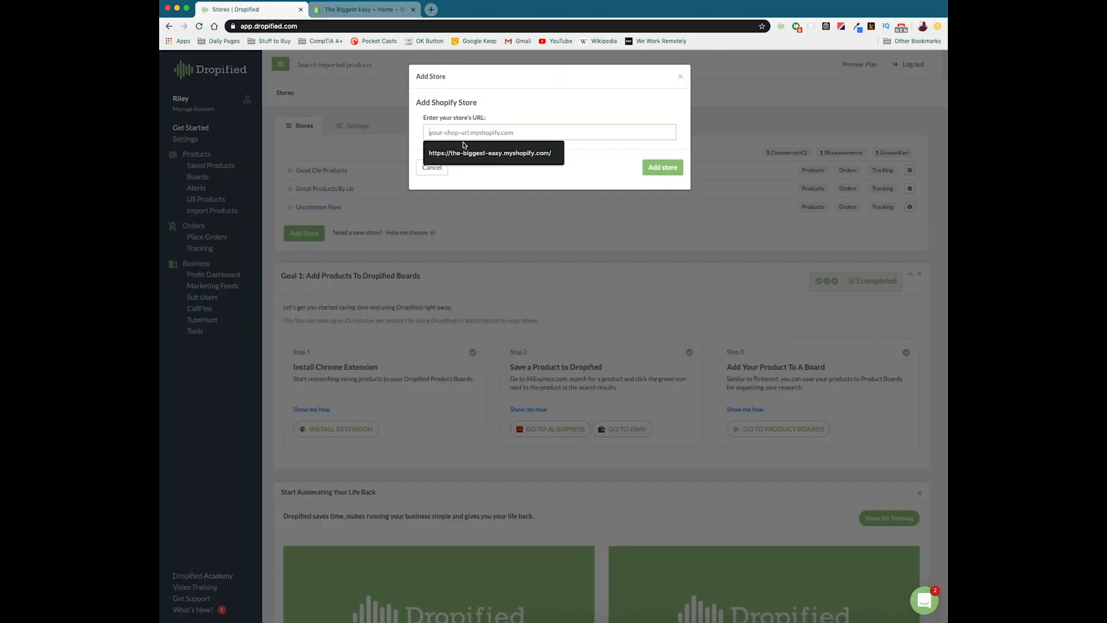
{"action": "left_click", "coordinate": [490, 152]}
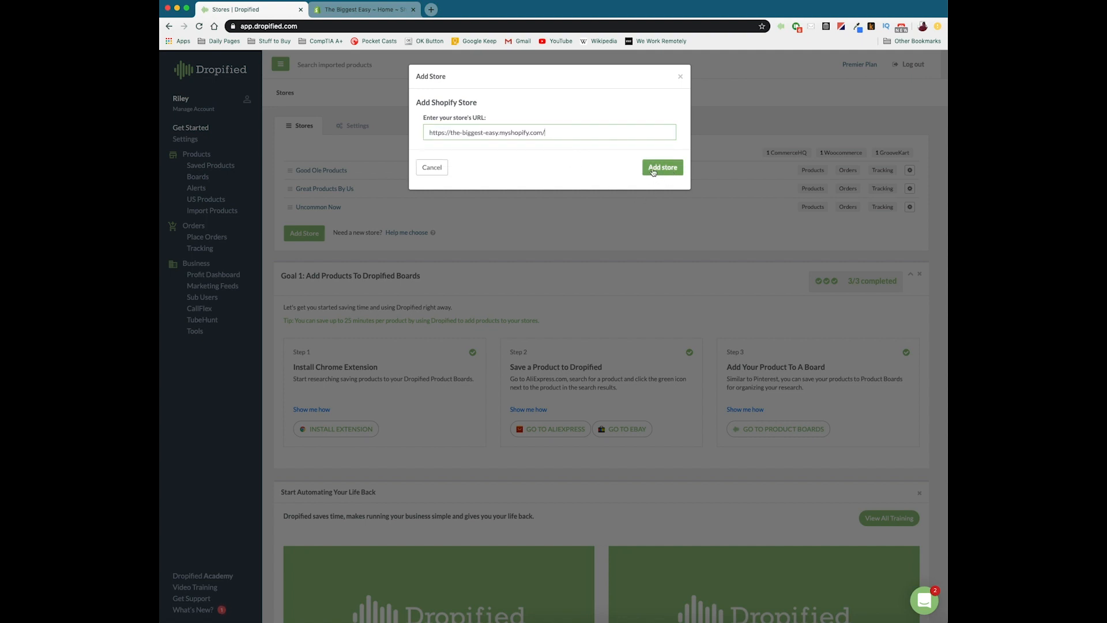
{"action": "left_click", "coordinate": [662, 167]}
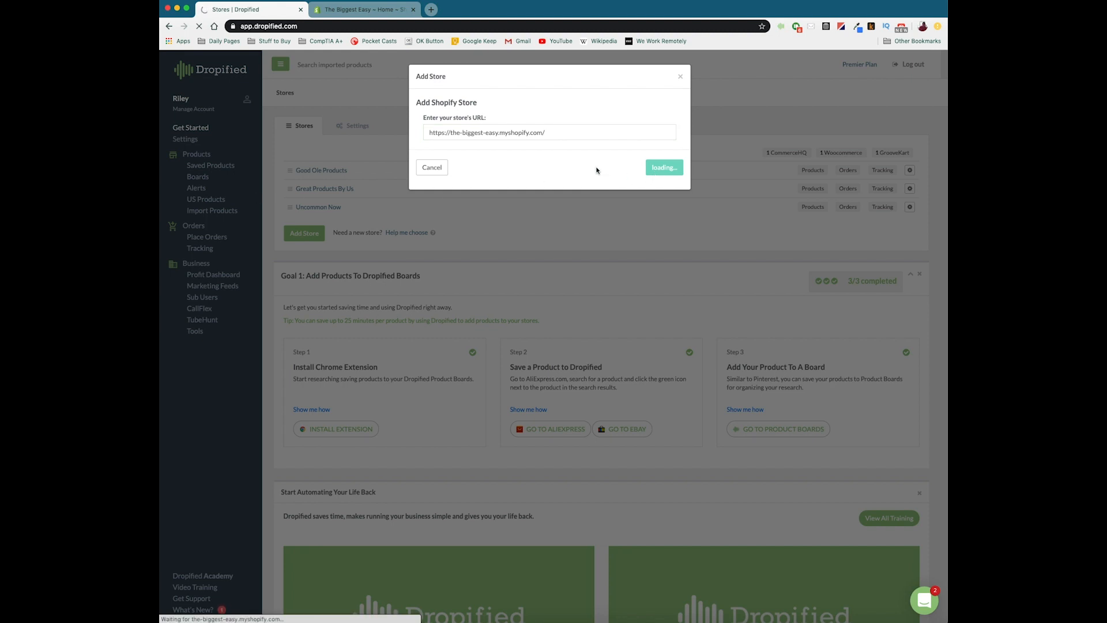
Install Dropified on The Biggest Easy from Shopify's authorization page
{"action": "left_click", "coordinate": [663, 167]}
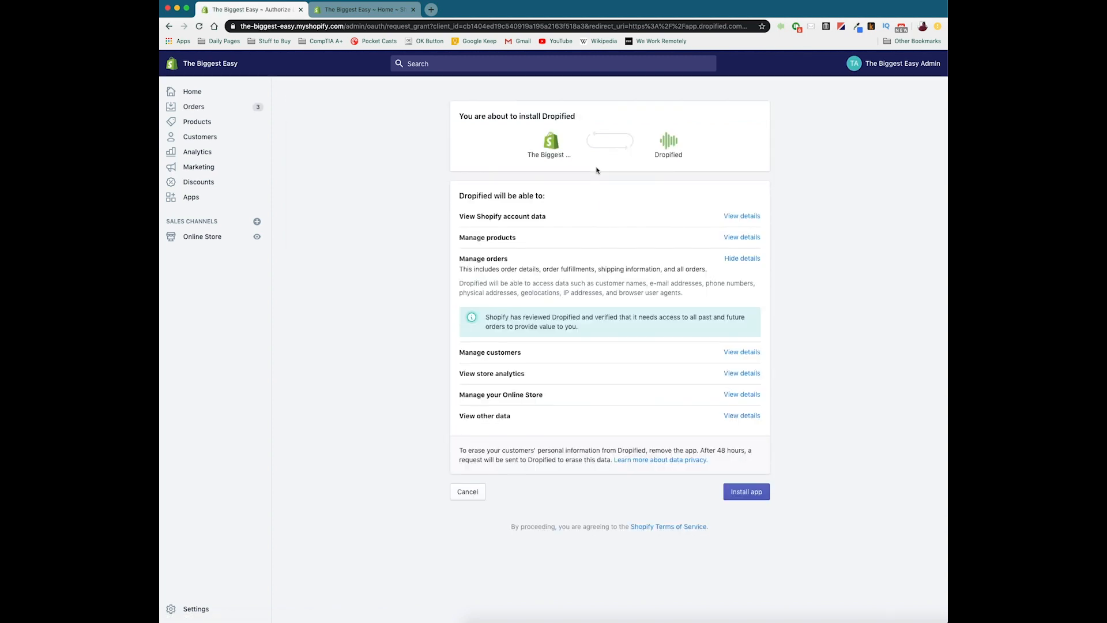
{"action": "mouse_move", "coordinate": [589, 148]}
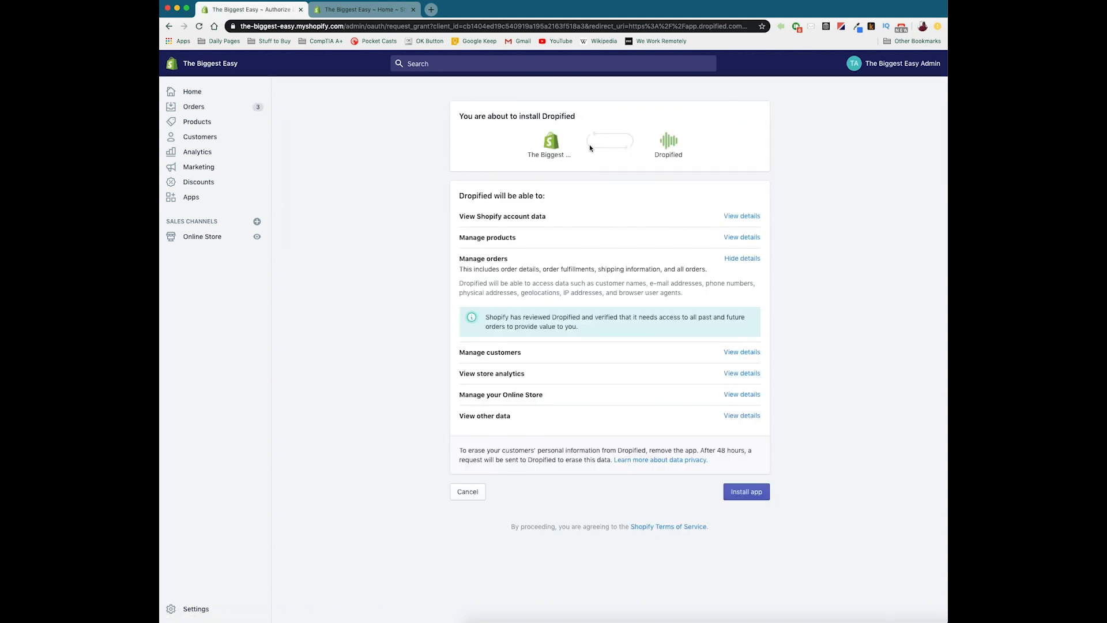
{"action": "mouse_move", "coordinate": [614, 248]}
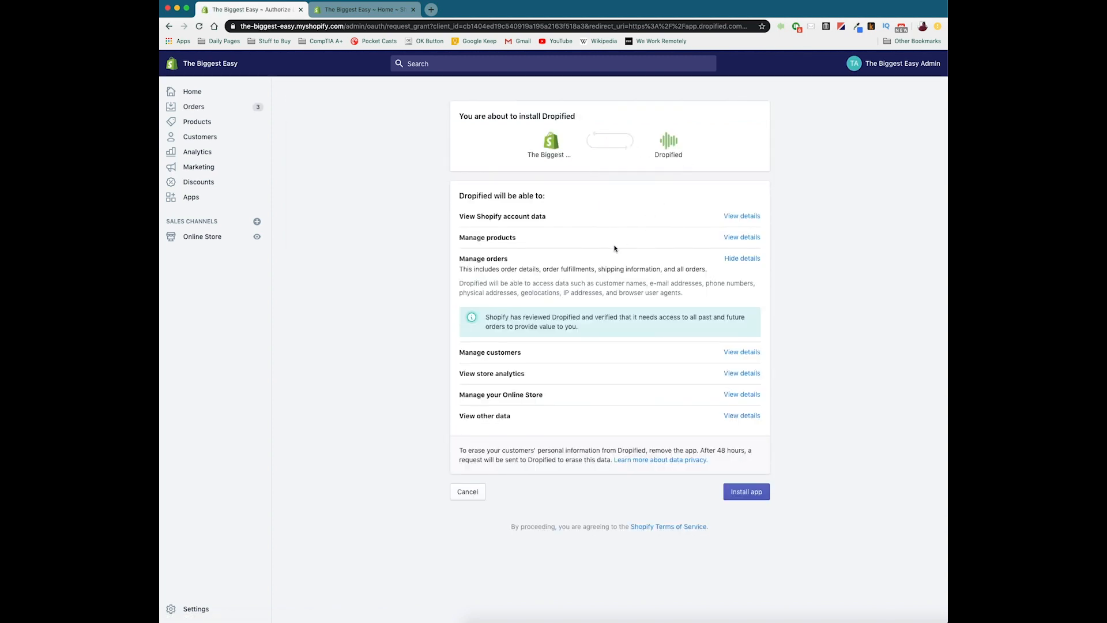
{"action": "mouse_move", "coordinate": [535, 274]}
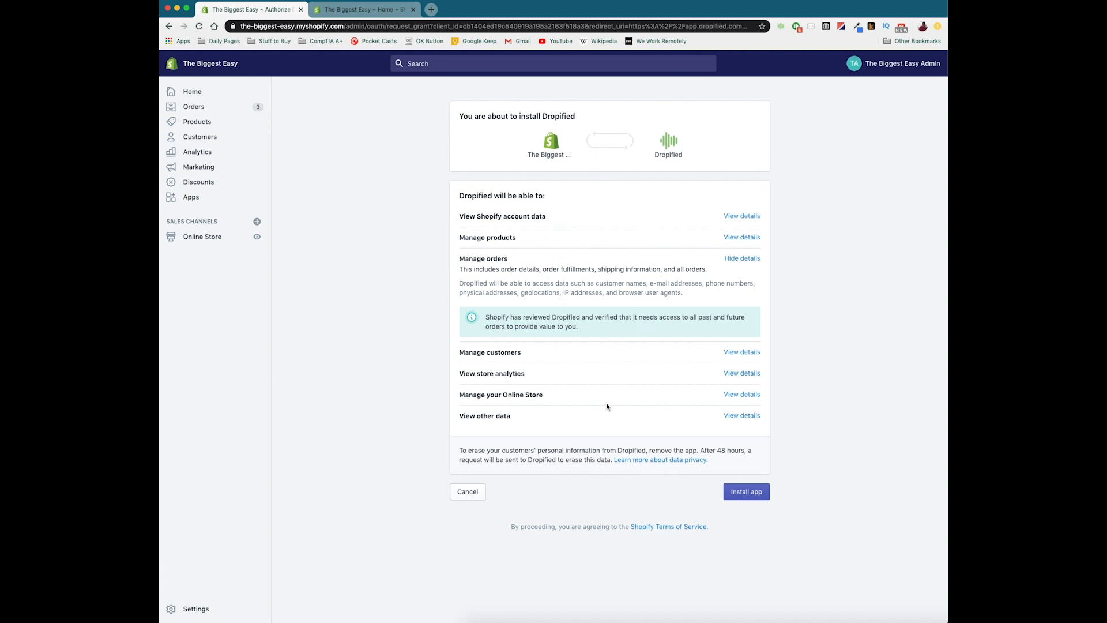
{"action": "mouse_move", "coordinate": [650, 428]}
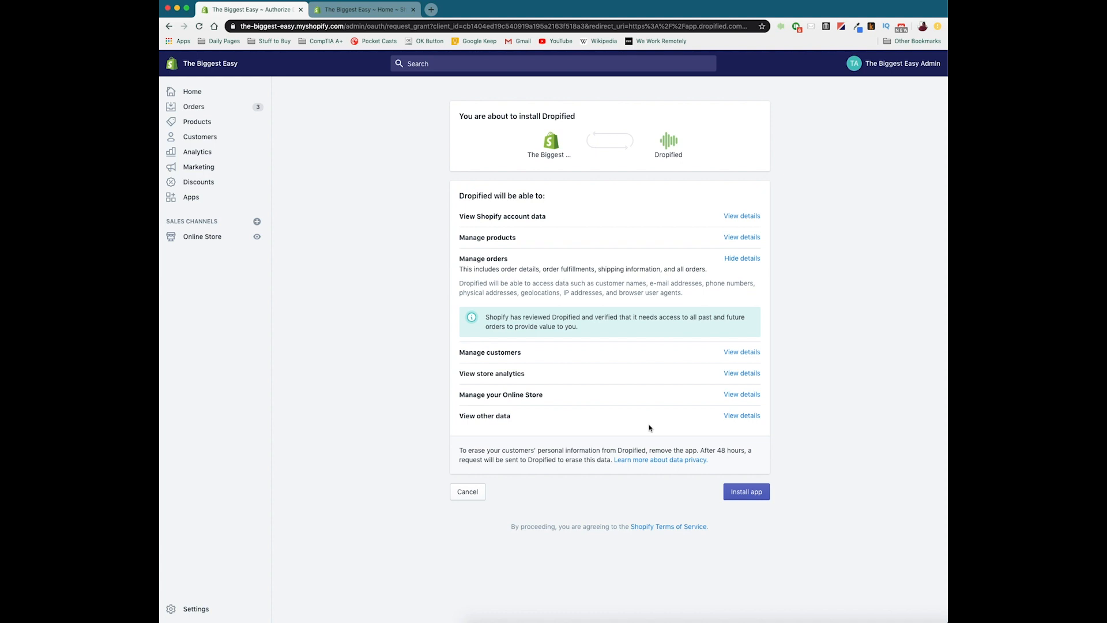
{"action": "left_click", "coordinate": [746, 491]}
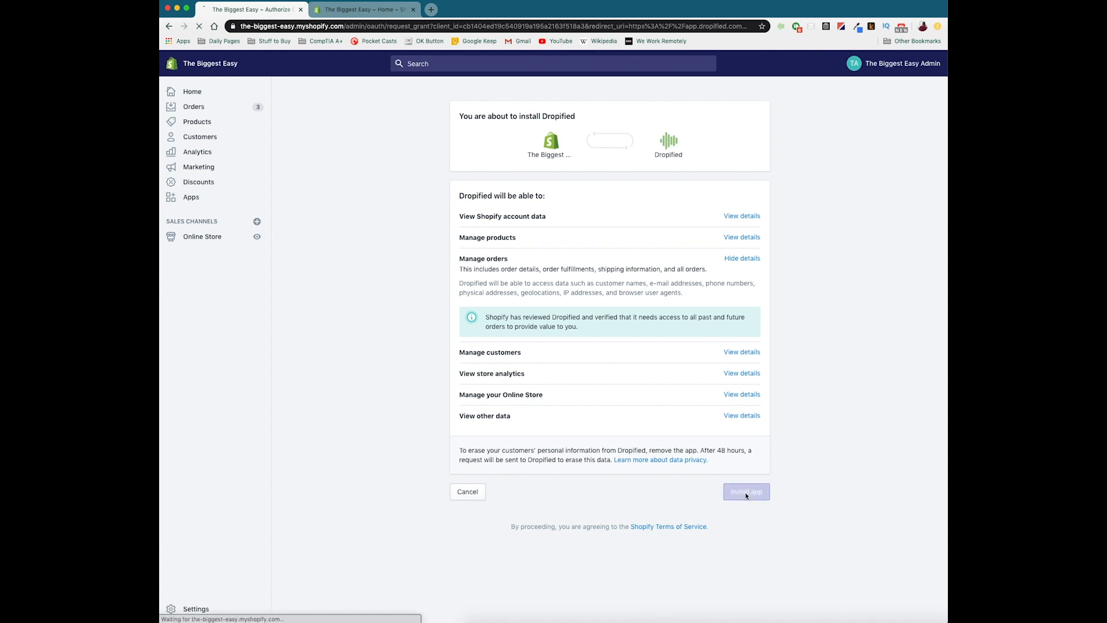
{"action": "left_click", "coordinate": [746, 491]}
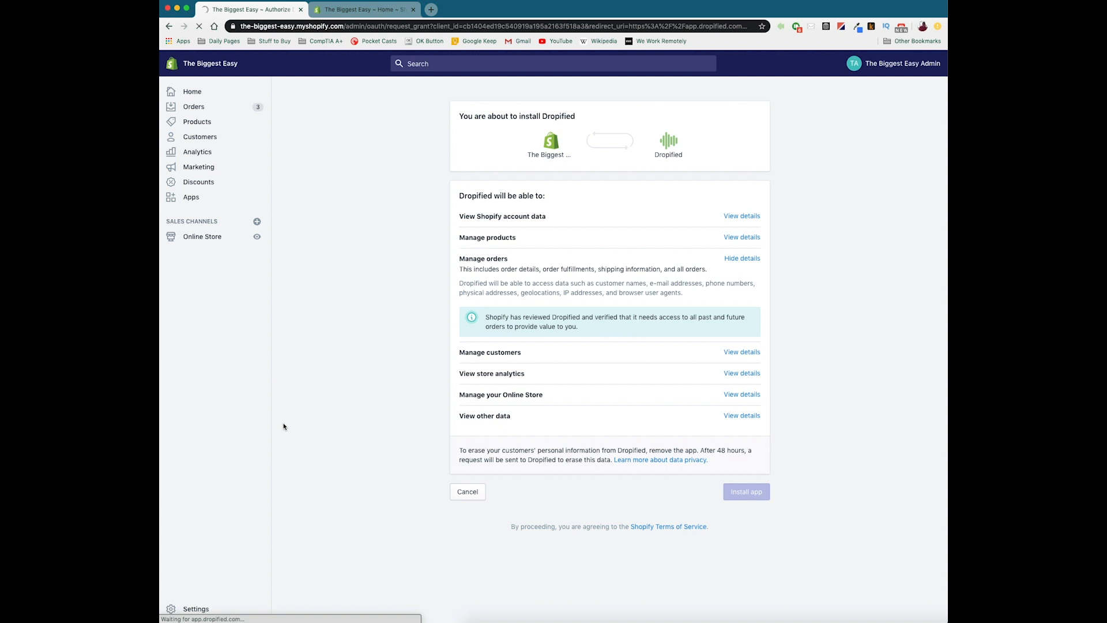
{"action": "left_click", "coordinate": [745, 491]}
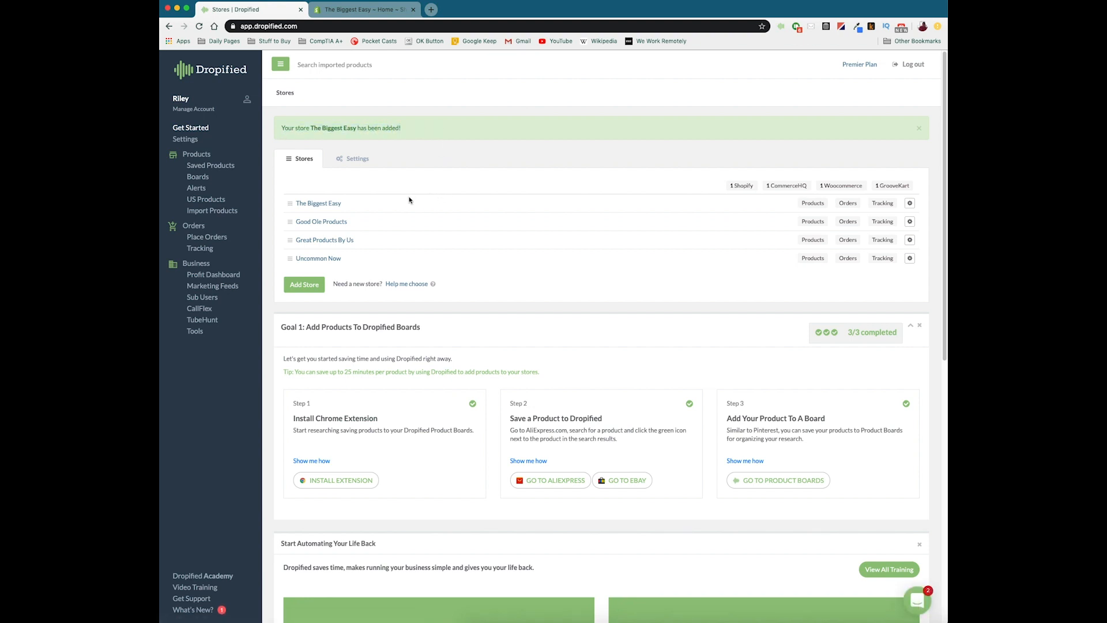
{"action": "mouse_move", "coordinate": [366, 194]}
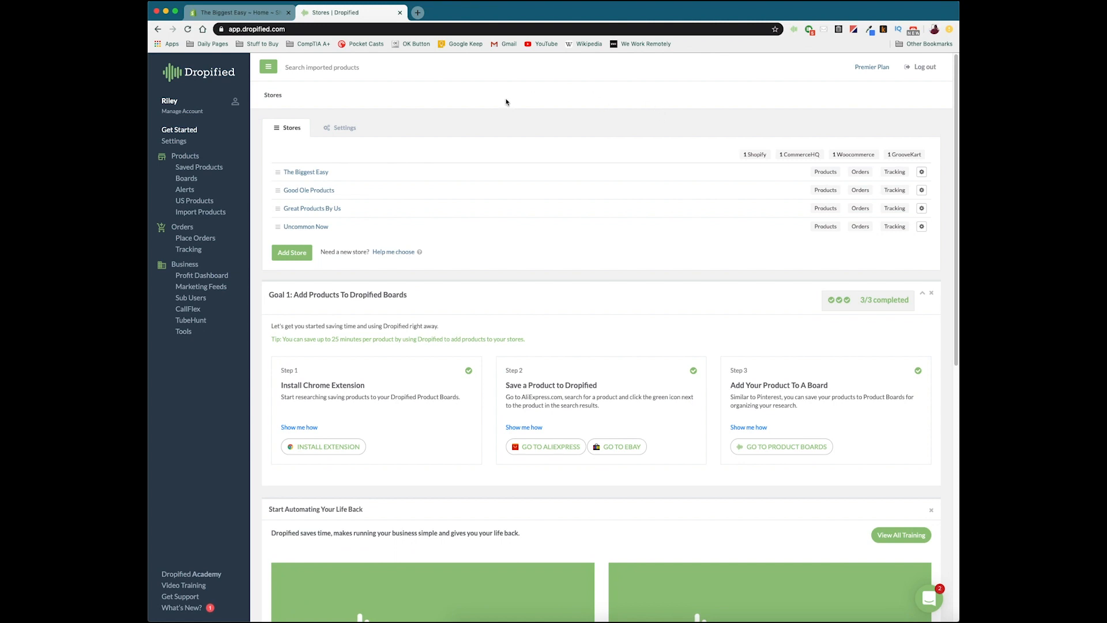
{"action": "mouse_move", "coordinate": [305, 172]}
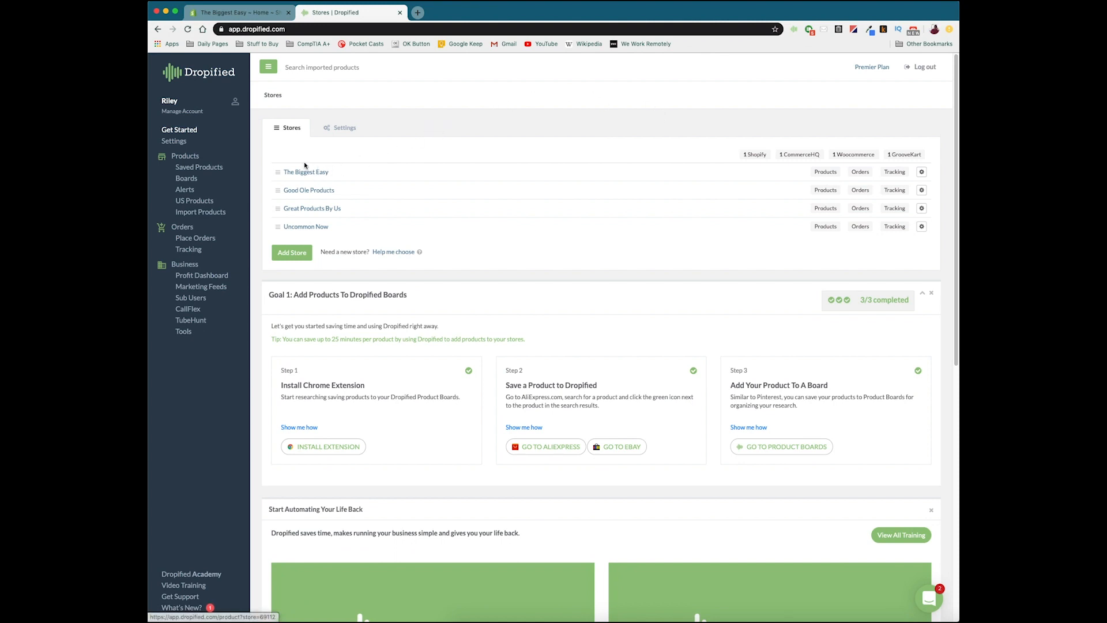
Open Saved Products for The Biggest Easy from its store dropdown
{"action": "left_click", "coordinate": [306, 172]}
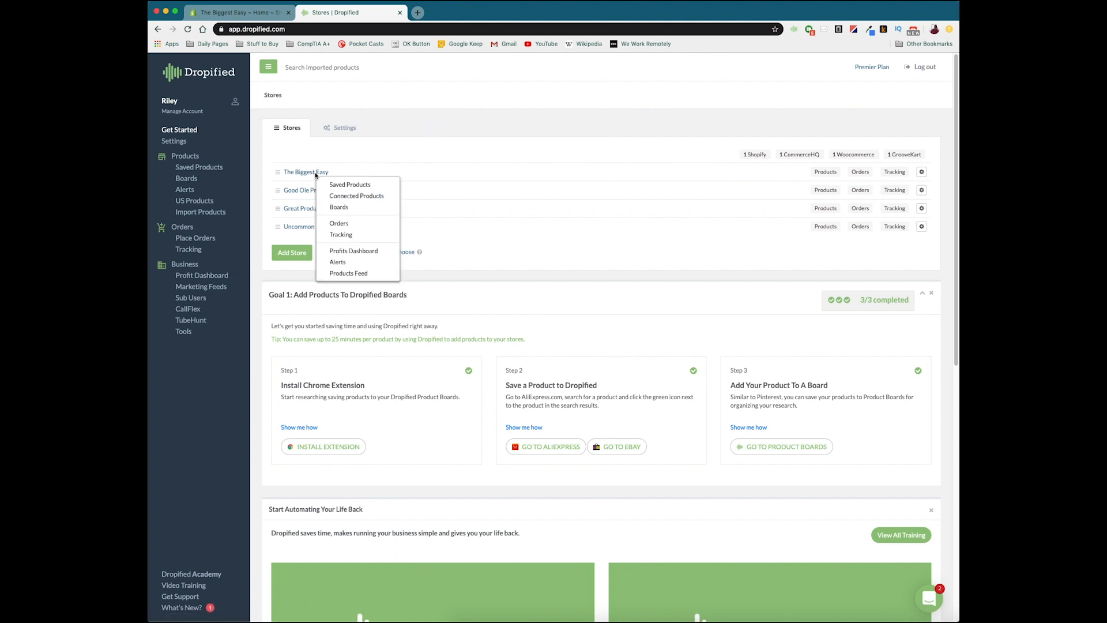
{"action": "mouse_move", "coordinate": [357, 160]}
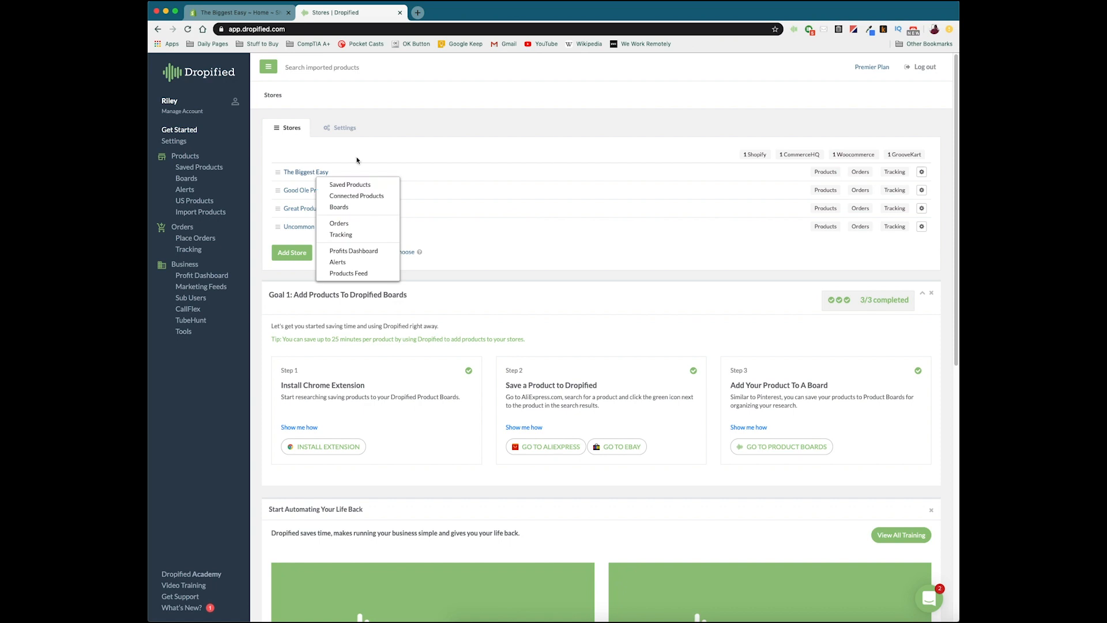
{"action": "mouse_move", "coordinate": [349, 184]}
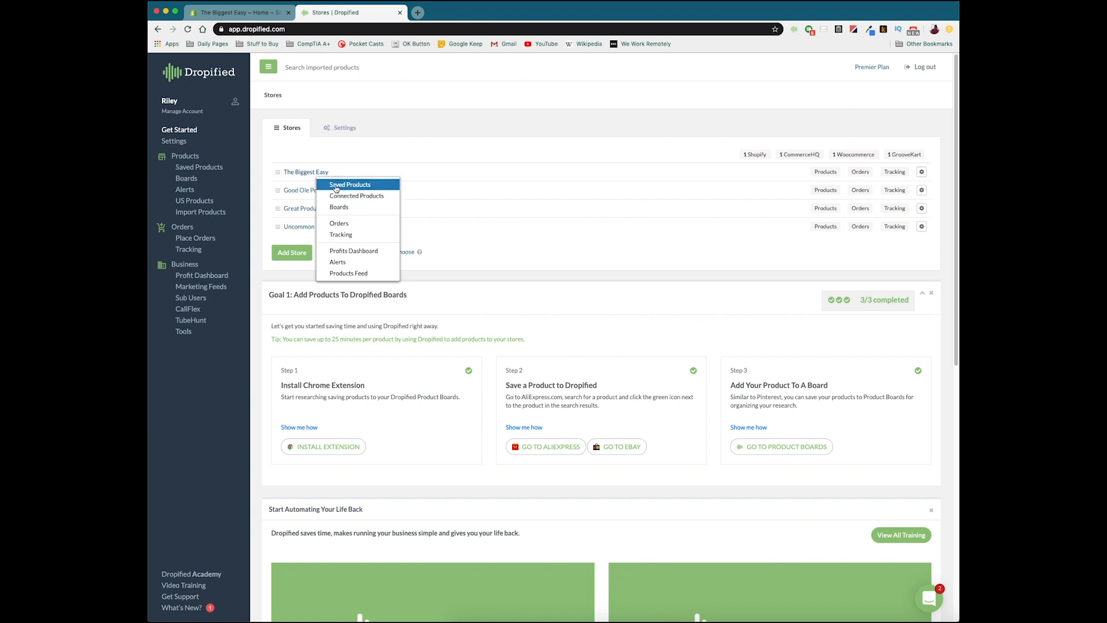
{"action": "left_click", "coordinate": [349, 184]}
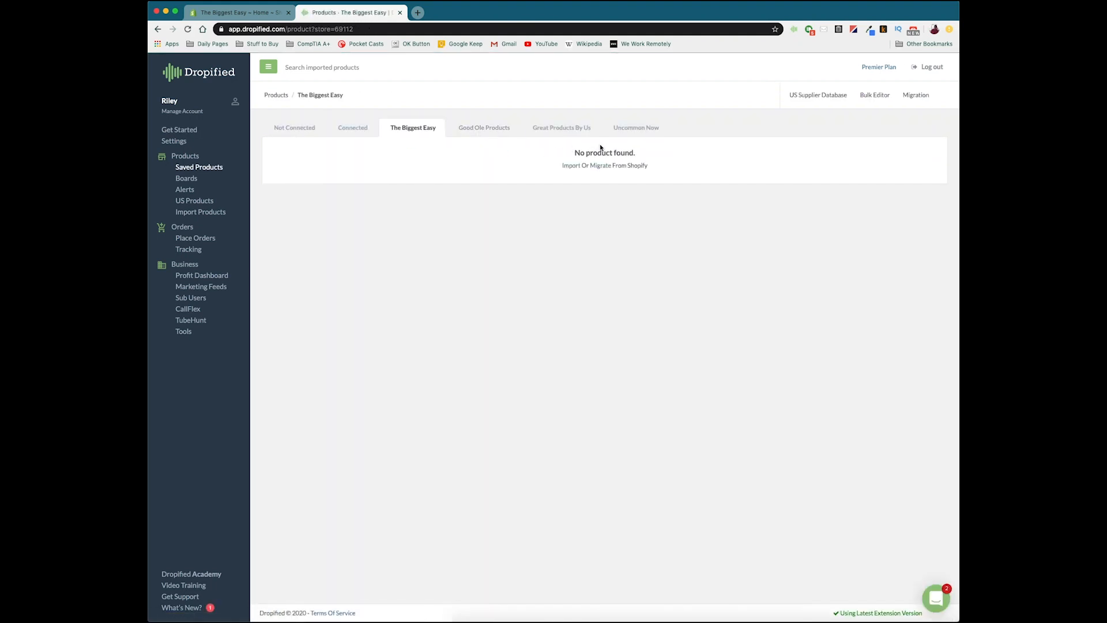
{"action": "mouse_move", "coordinate": [576, 141]}
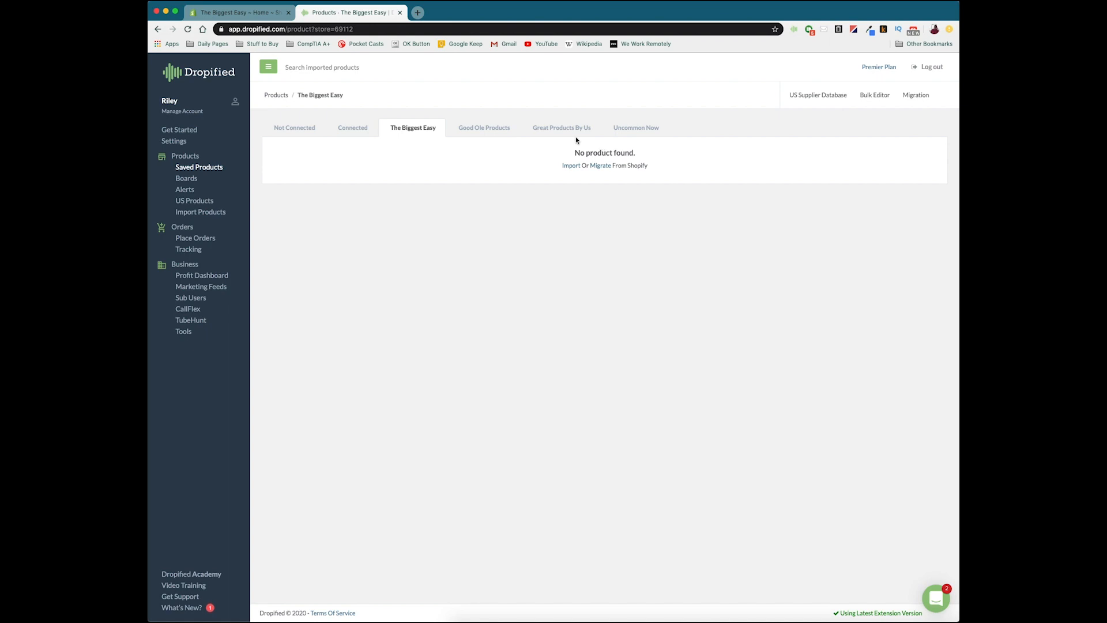
{"action": "mouse_move", "coordinate": [523, 200]}
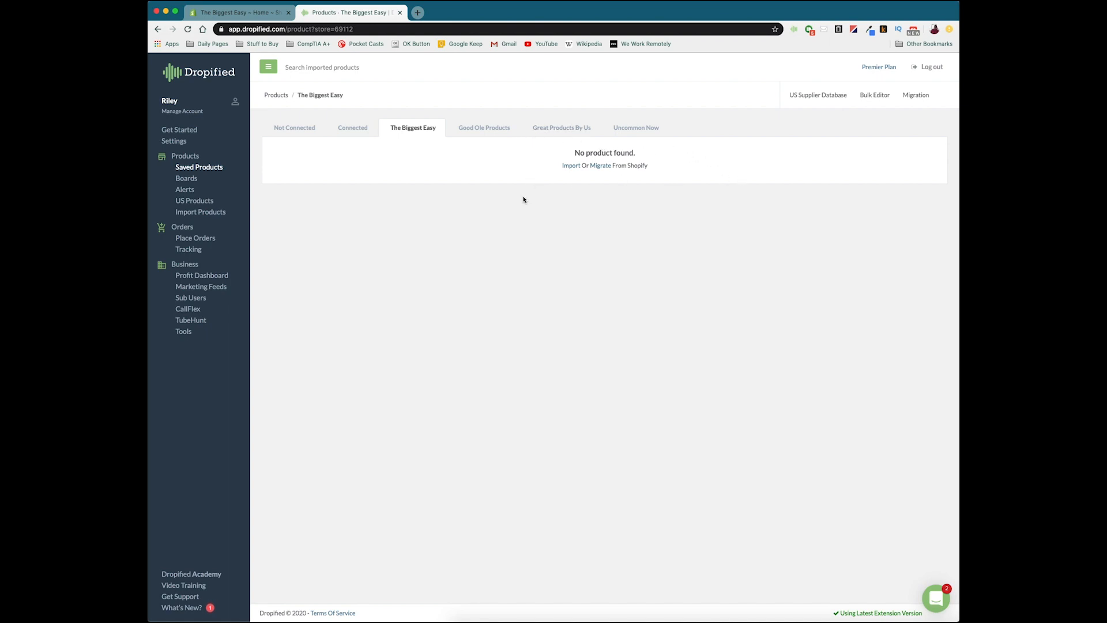
{"action": "mouse_move", "coordinate": [667, 160]}
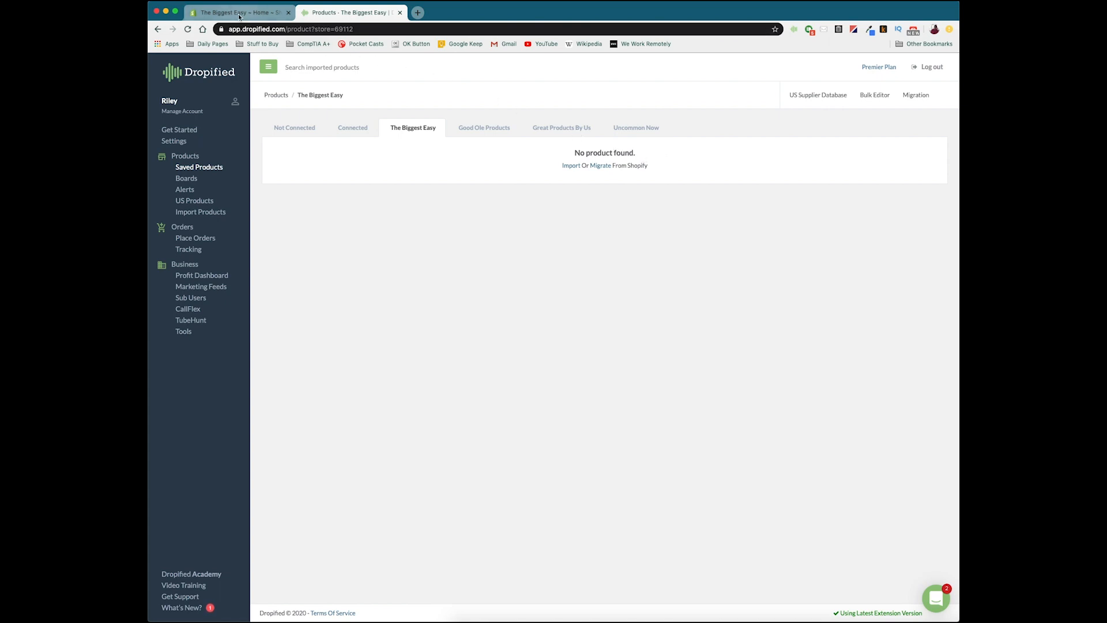
Open the Oberlo app from The Biggest Easy's Shopify Apps list
{"action": "left_click", "coordinate": [236, 12]}
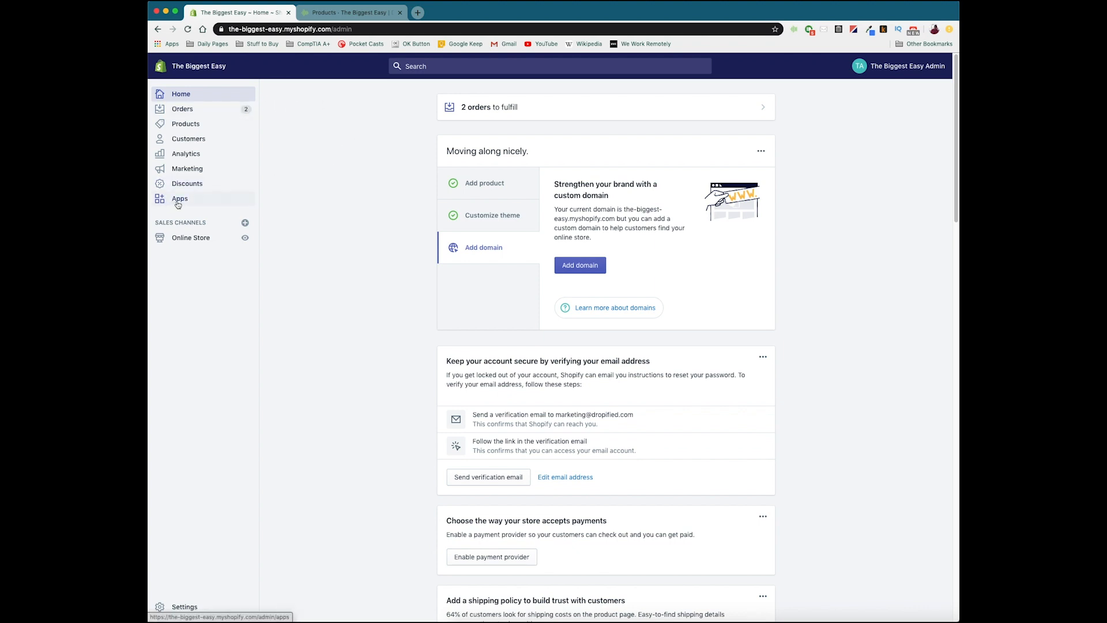
{"action": "left_click", "coordinate": [180, 199]}
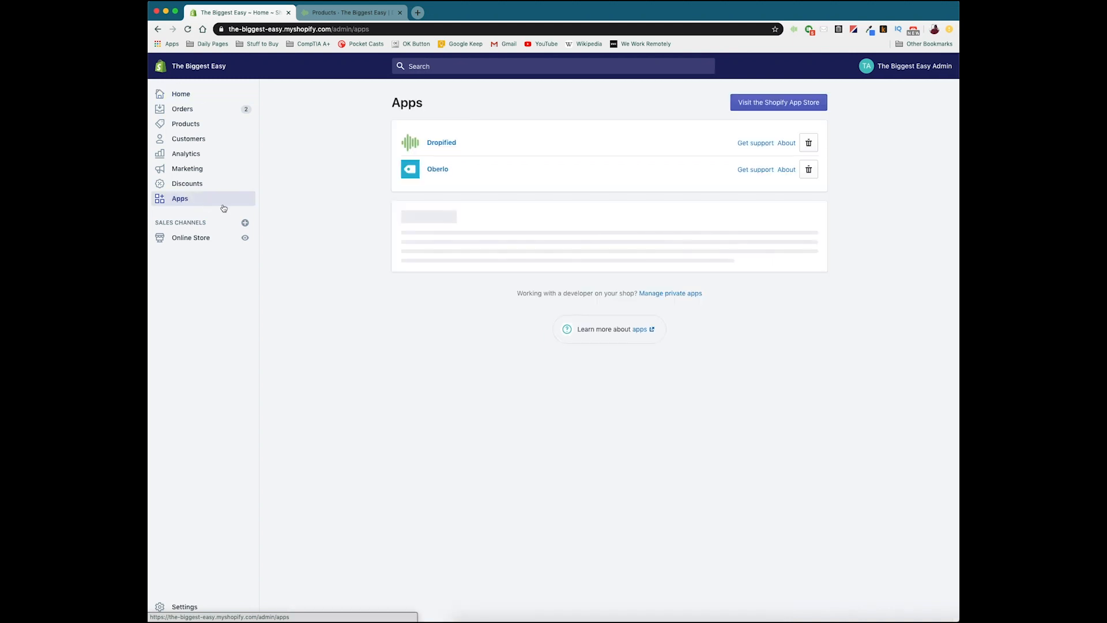
{"action": "left_click", "coordinate": [438, 169]}
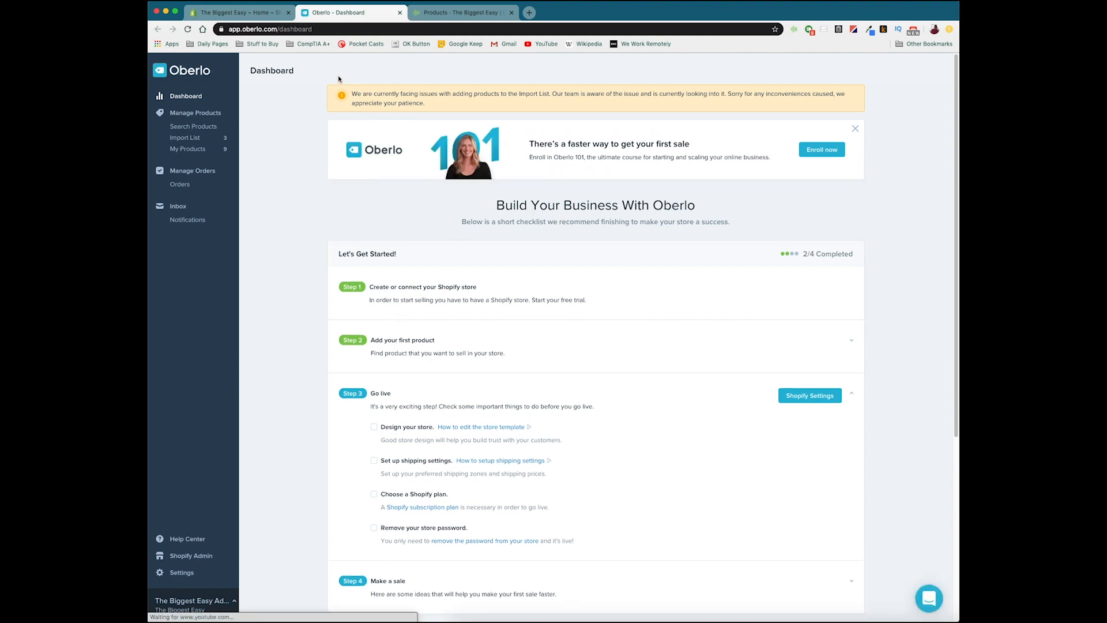
{"action": "mouse_move", "coordinate": [176, 153]}
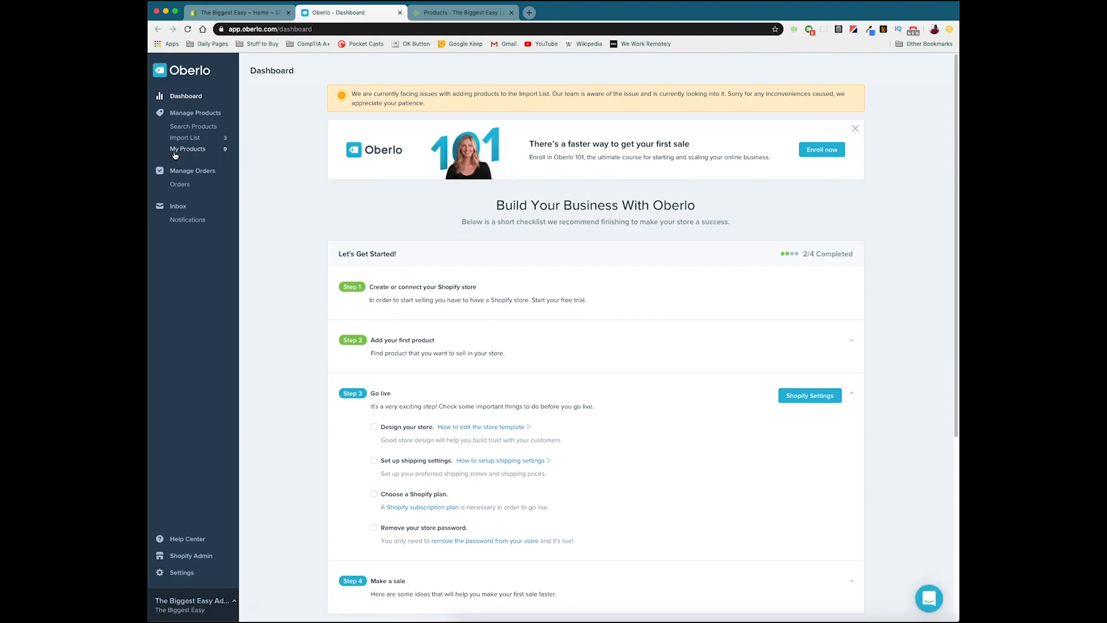
{"action": "mouse_move", "coordinate": [188, 149]}
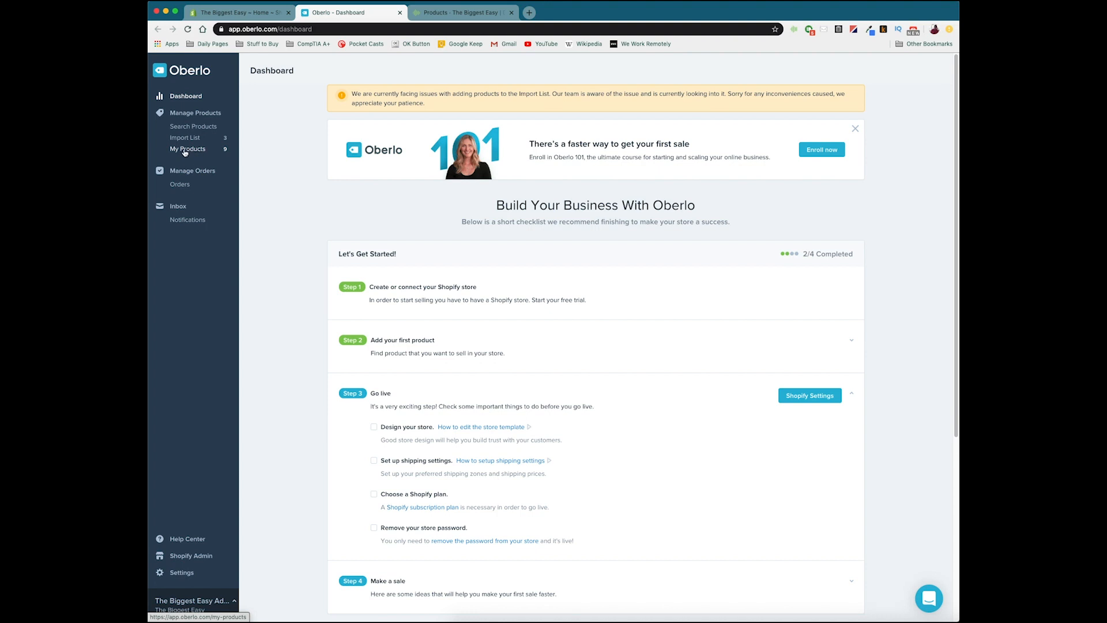
Open My Products in Oberlo to see the nine store products
{"action": "left_click", "coordinate": [188, 148]}
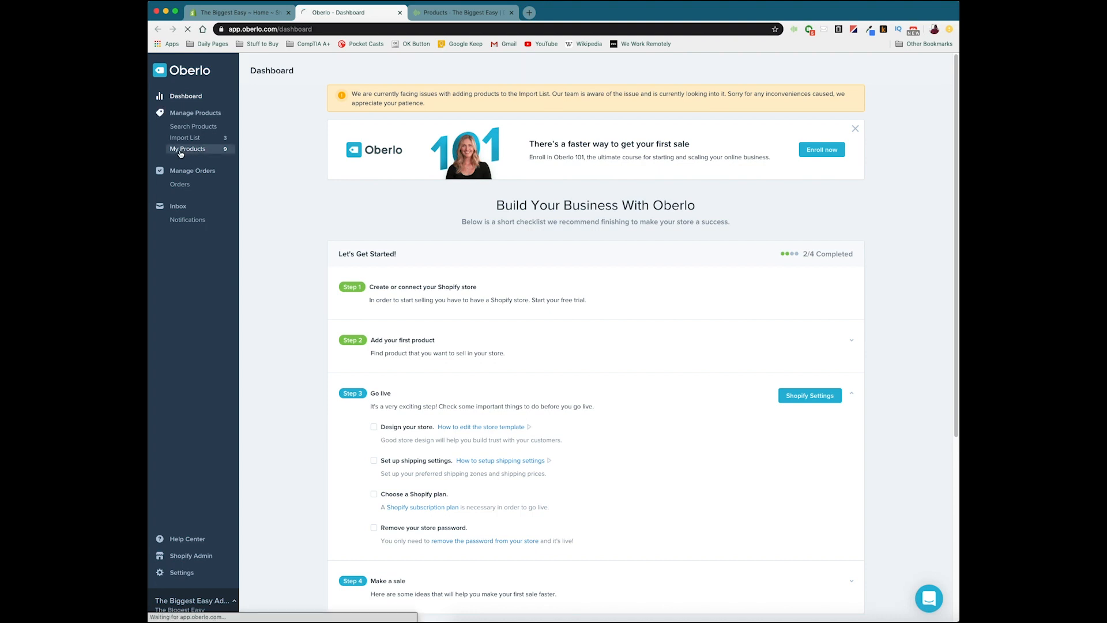
{"action": "left_click", "coordinate": [189, 149]}
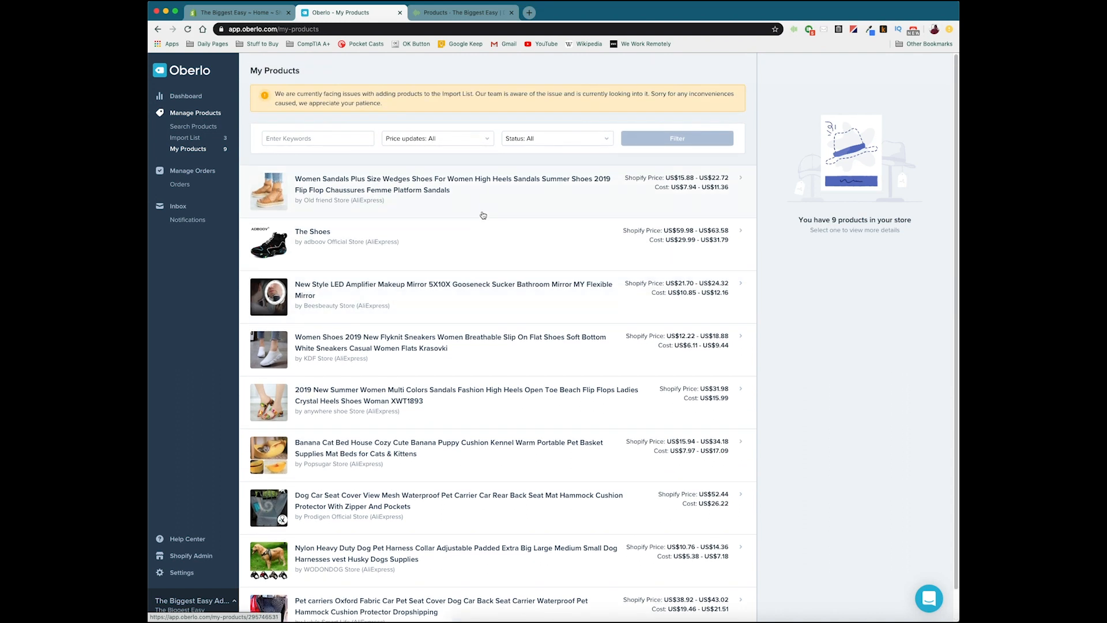
{"action": "mouse_move", "coordinate": [793, 35]}
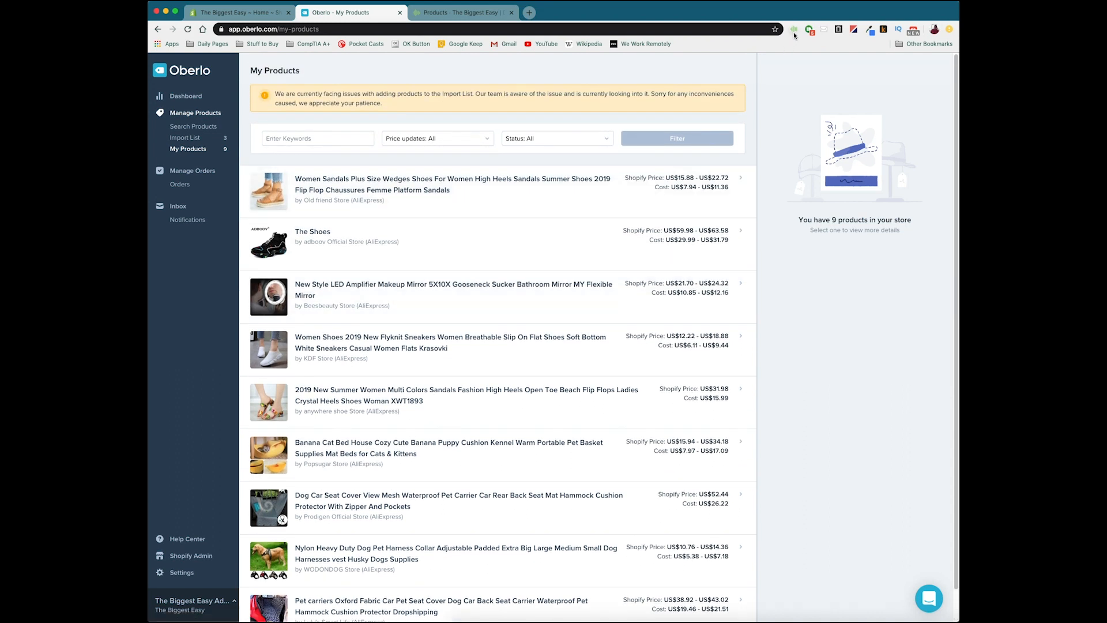
{"action": "mouse_move", "coordinate": [793, 30]}
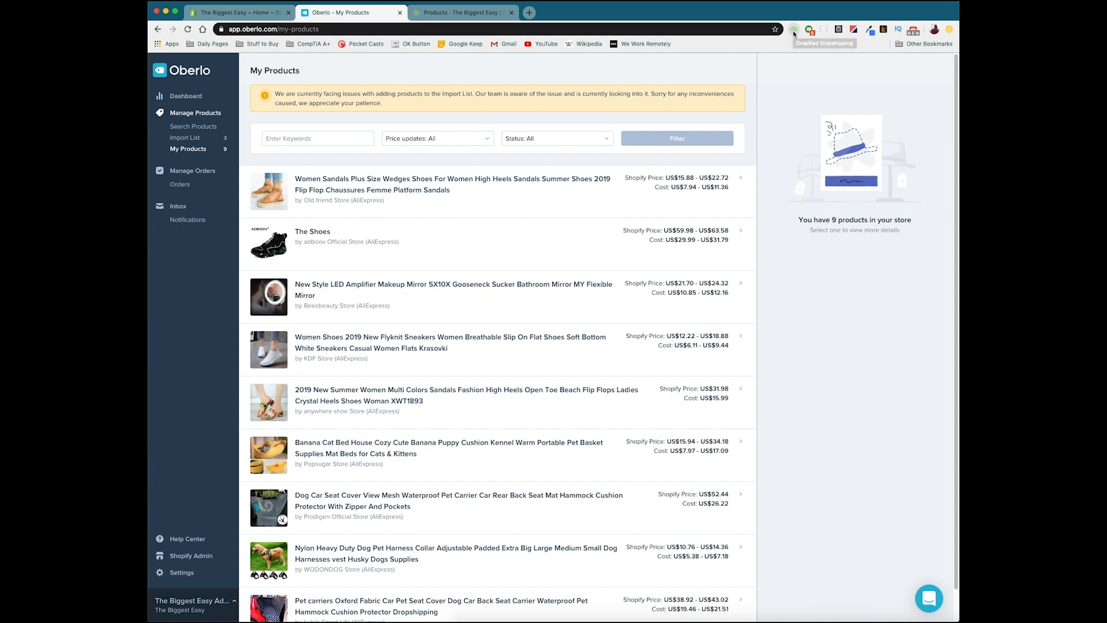
{"action": "mouse_move", "coordinate": [795, 30]}
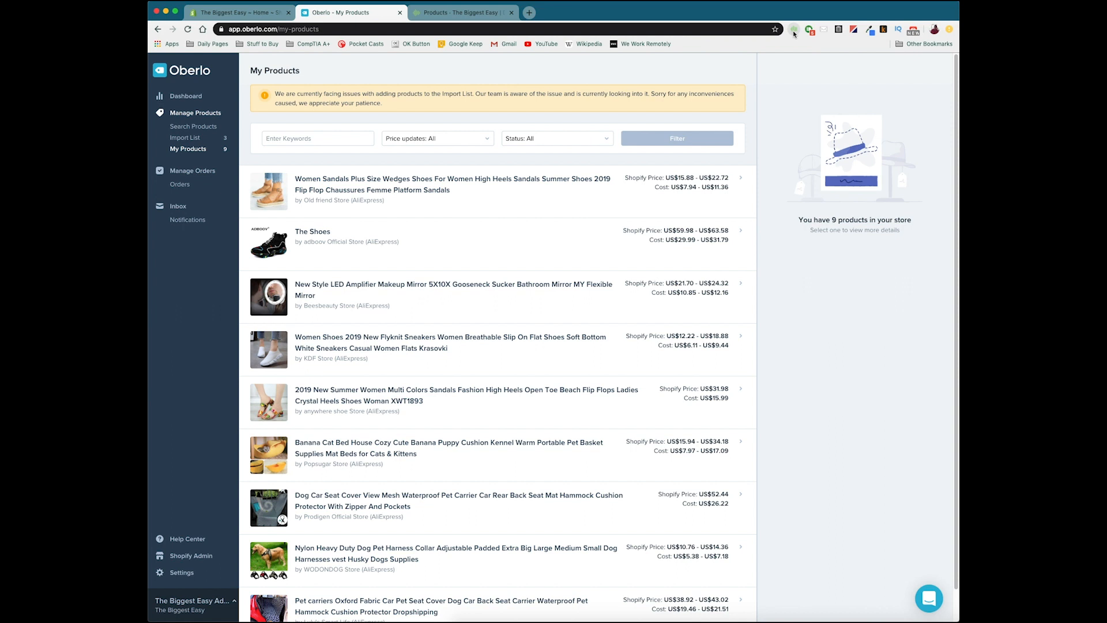
Import all nine products to The Biggest Easy using the Dropified Chrome extension
{"action": "left_click", "coordinate": [794, 29]}
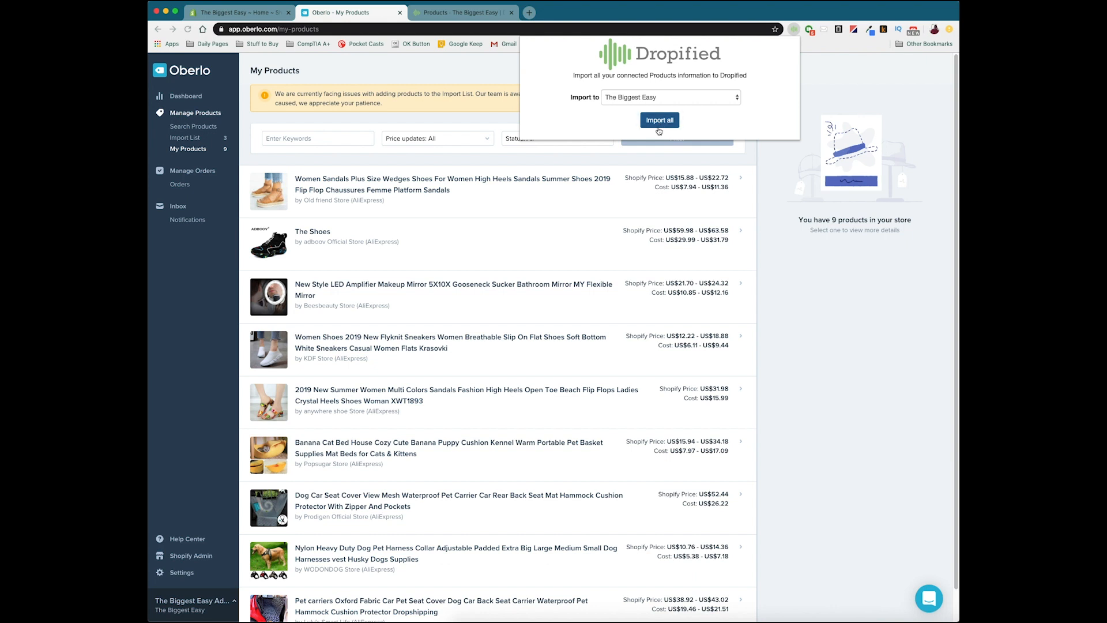
{"action": "left_click", "coordinate": [658, 120]}
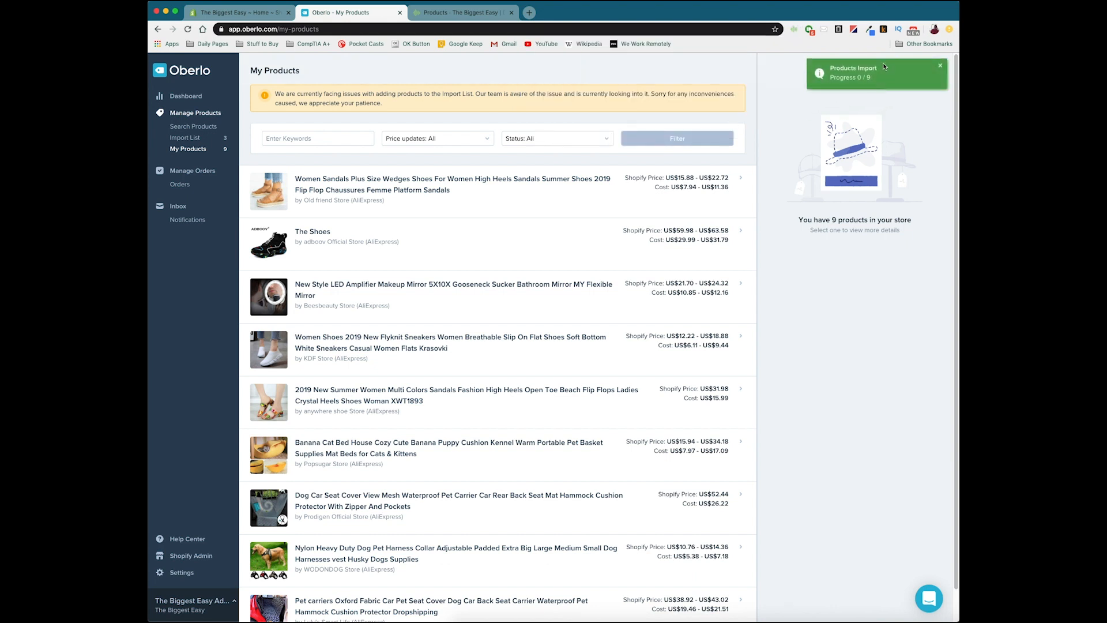
{"action": "mouse_move", "coordinate": [440, 574]}
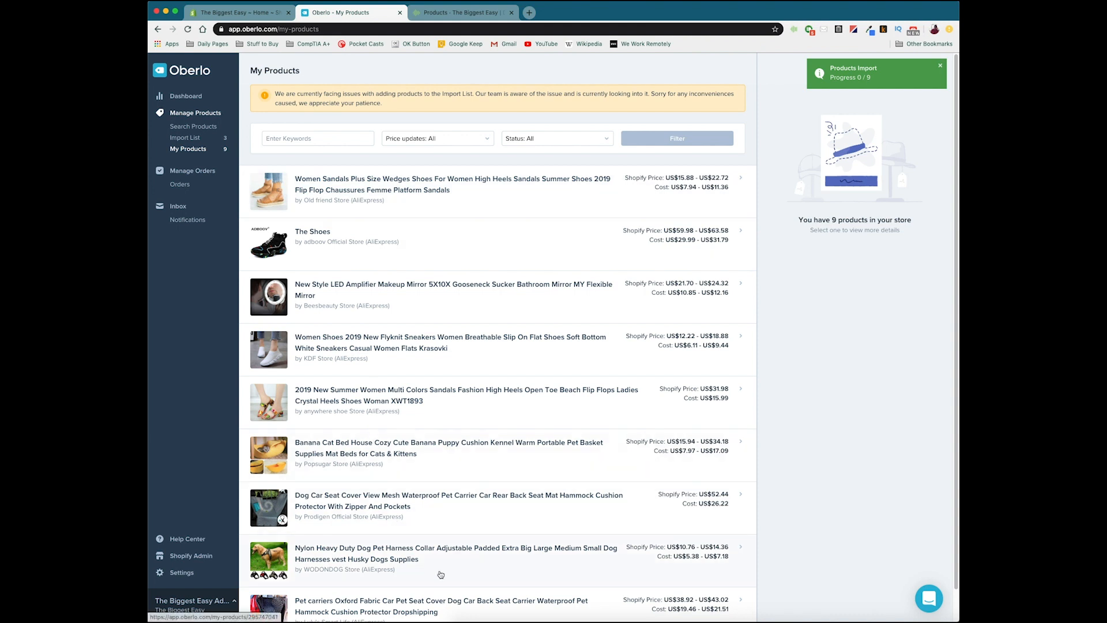
{"action": "mouse_move", "coordinate": [416, 232]}
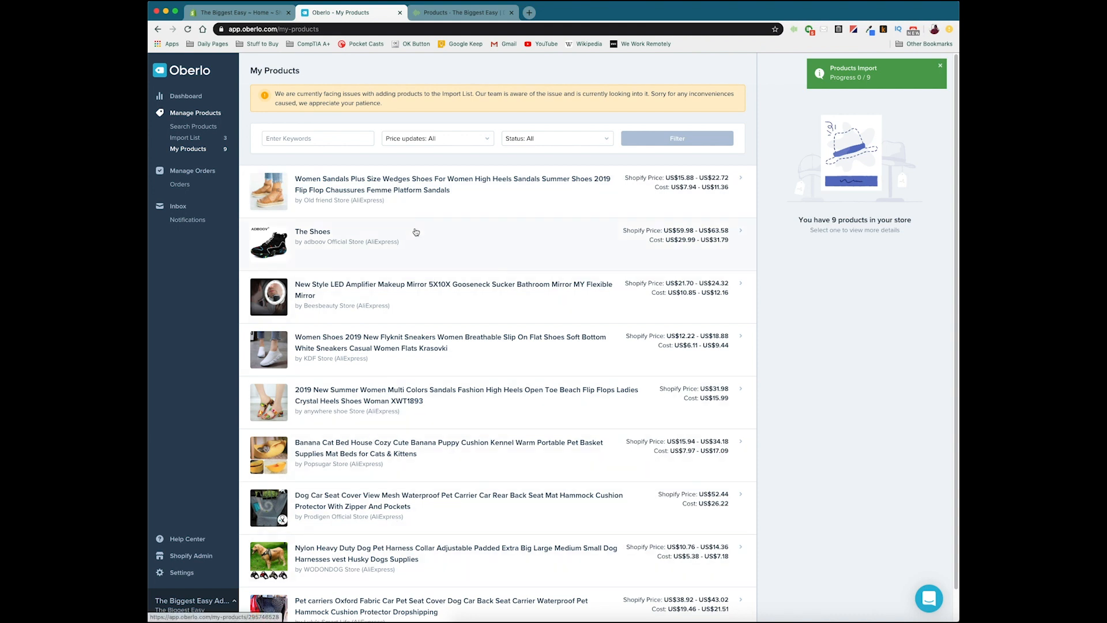
{"action": "mouse_move", "coordinate": [337, 186]}
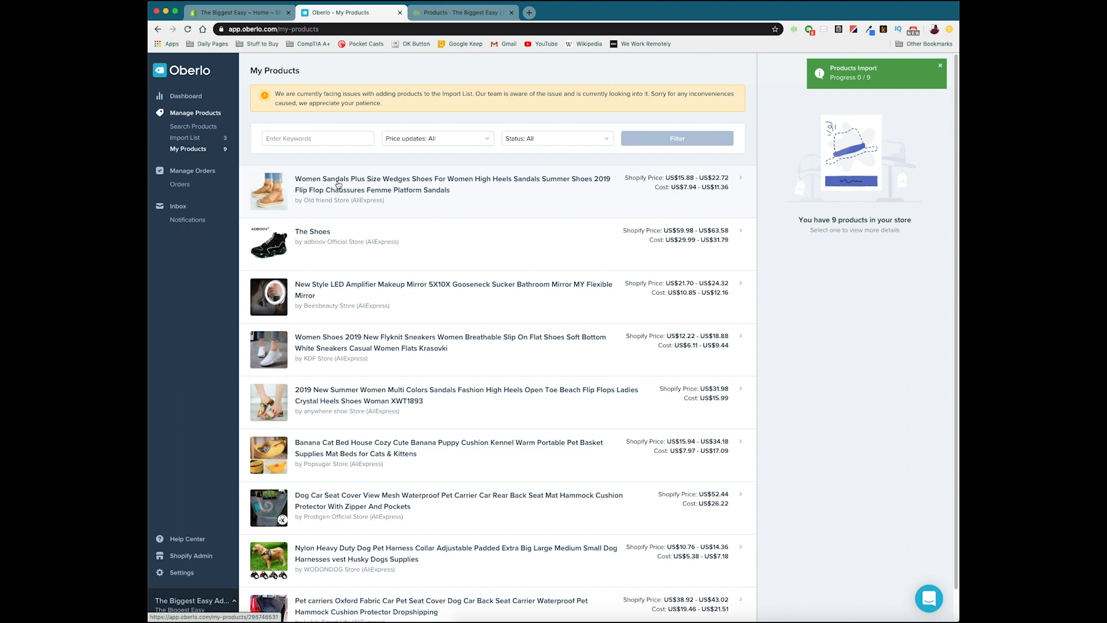
{"action": "mouse_move", "coordinate": [365, 500]}
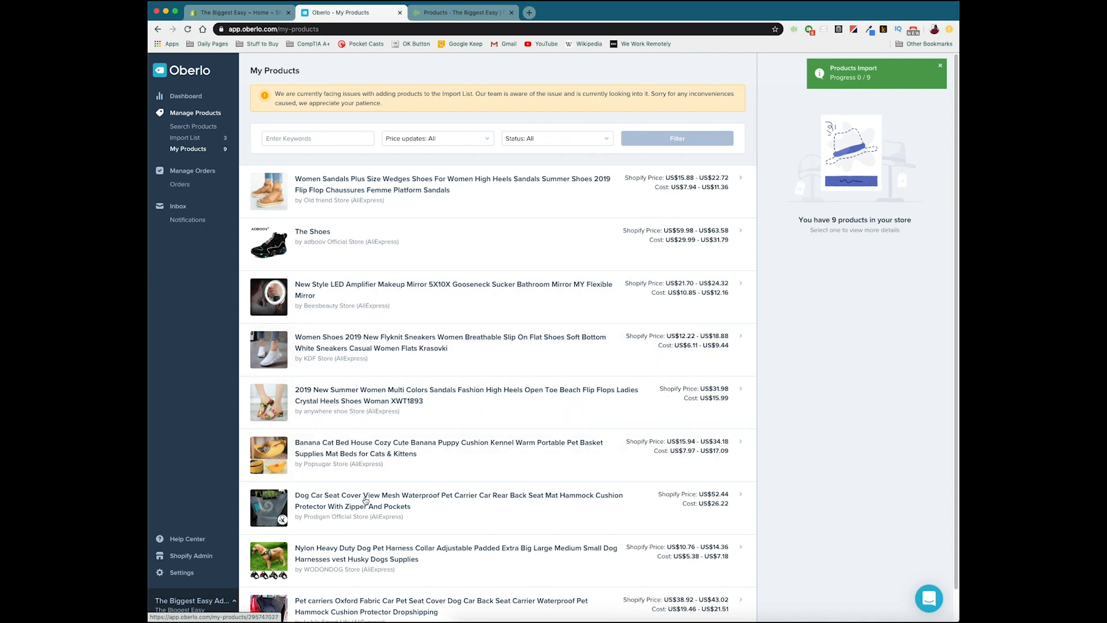
{"action": "mouse_move", "coordinate": [441, 201]}
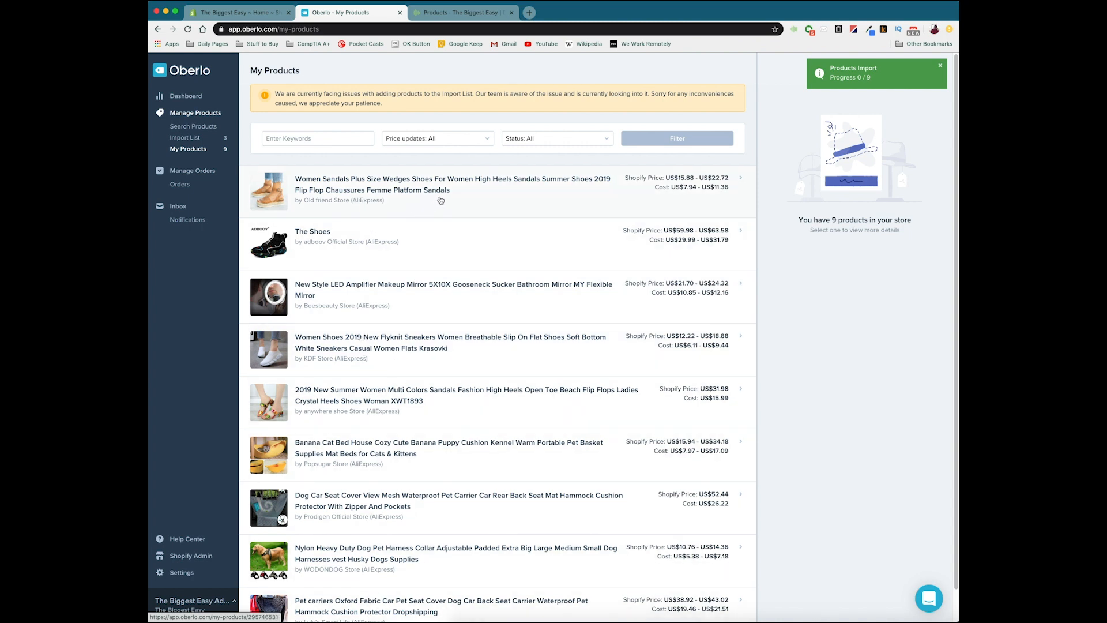
{"action": "mouse_move", "coordinate": [513, 214]}
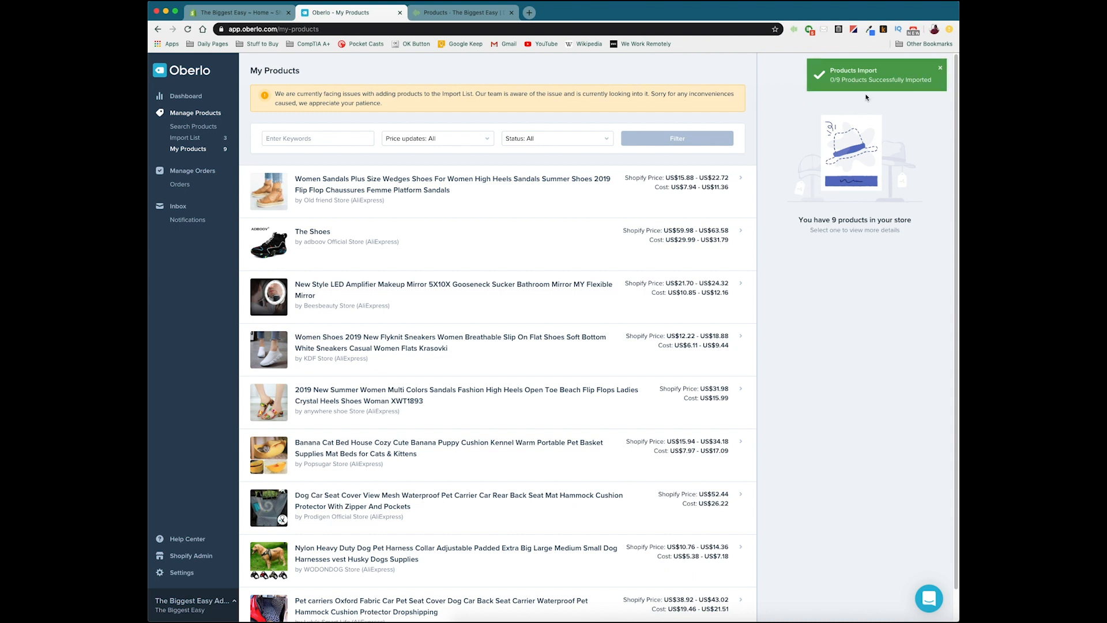
{"action": "mouse_move", "coordinate": [835, 104]}
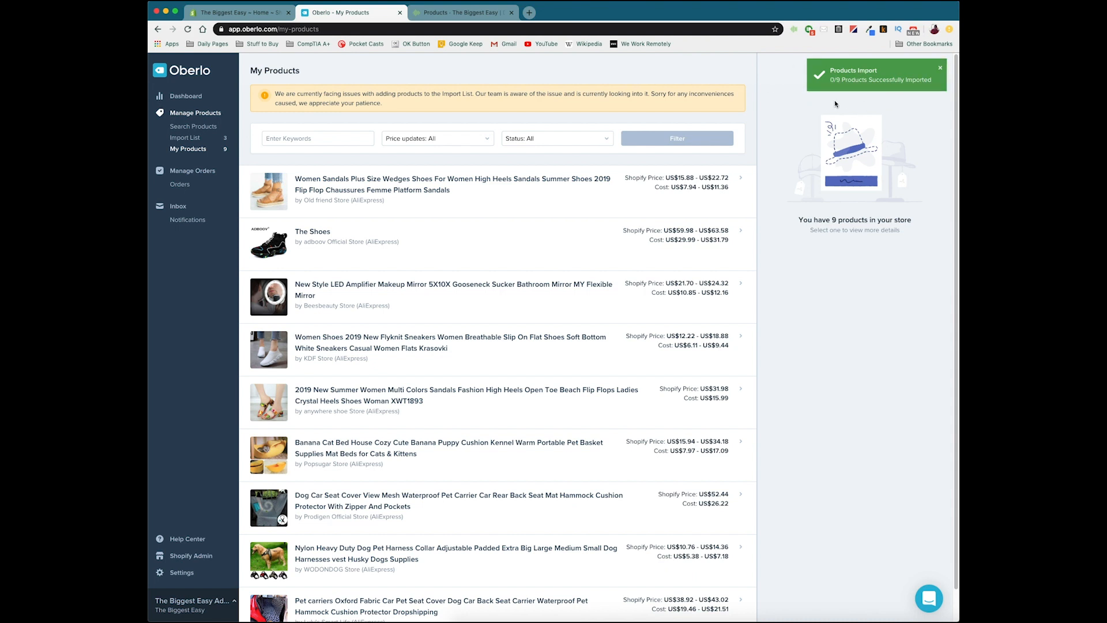
{"action": "mouse_move", "coordinate": [836, 79]}
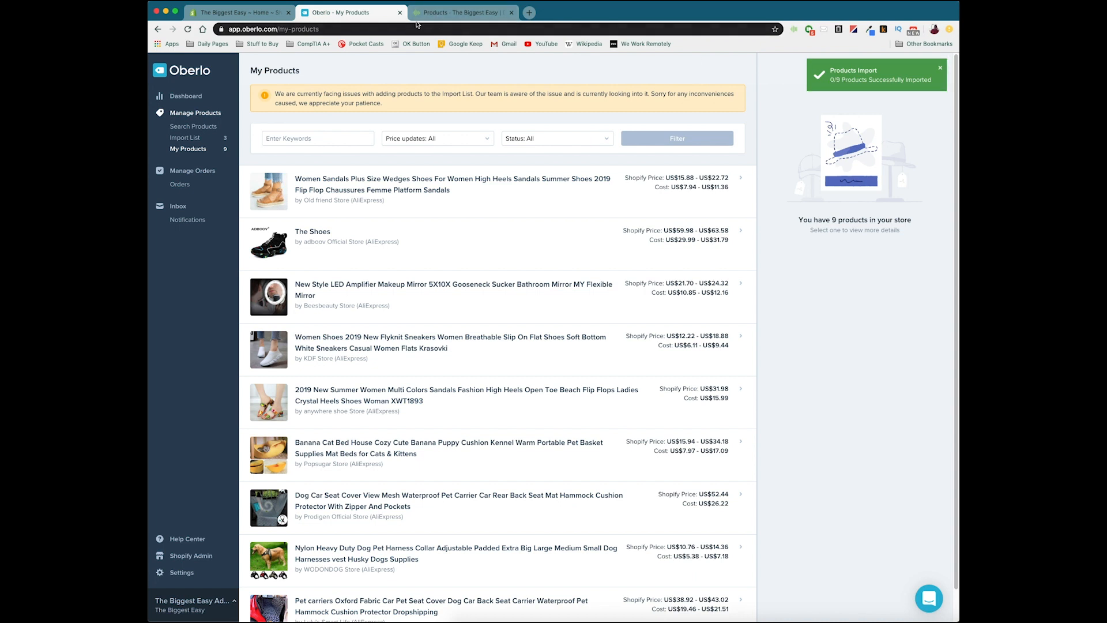
Scroll through The Biggest Easy's imported products on Dropified's Saved Products page
{"action": "left_click", "coordinate": [459, 12]}
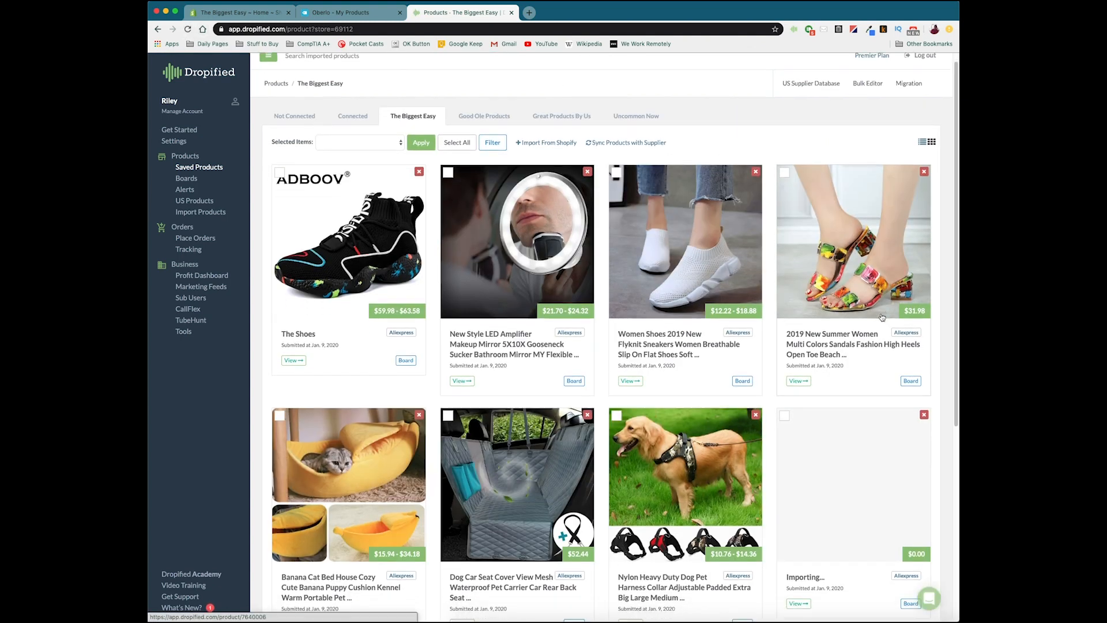
{"action": "scroll", "scroll_direction": "down", "scroll_amount": 3}
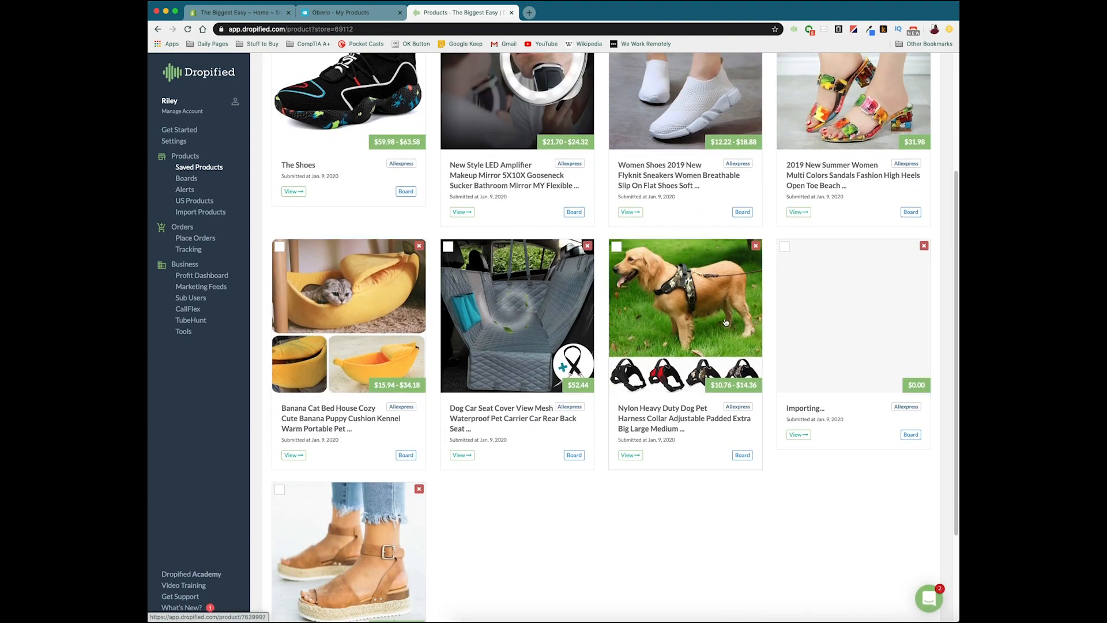
{"action": "scroll", "scroll_direction": "up", "scroll_amount": 3}
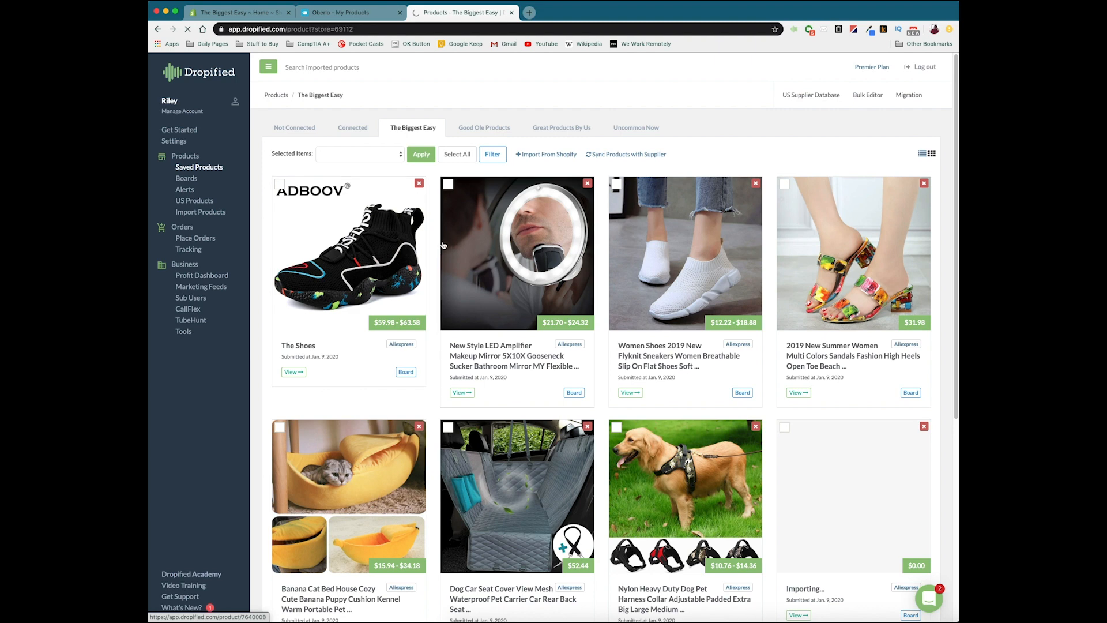
{"action": "left_click", "coordinate": [298, 345]}
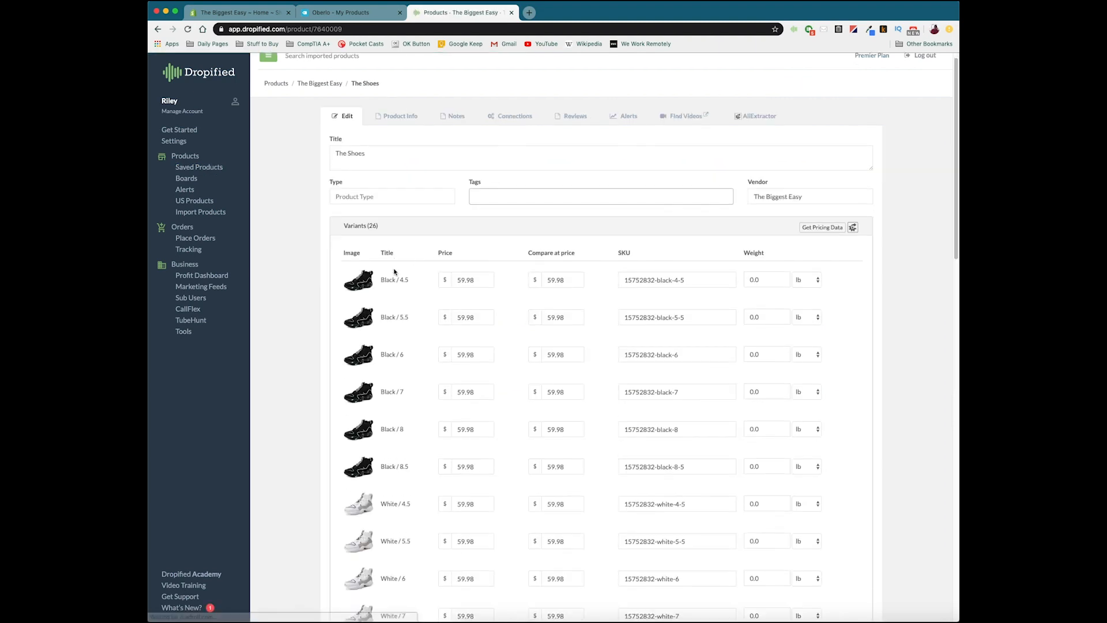
{"action": "scroll", "scroll_direction": "down", "scroll_amount": 3}
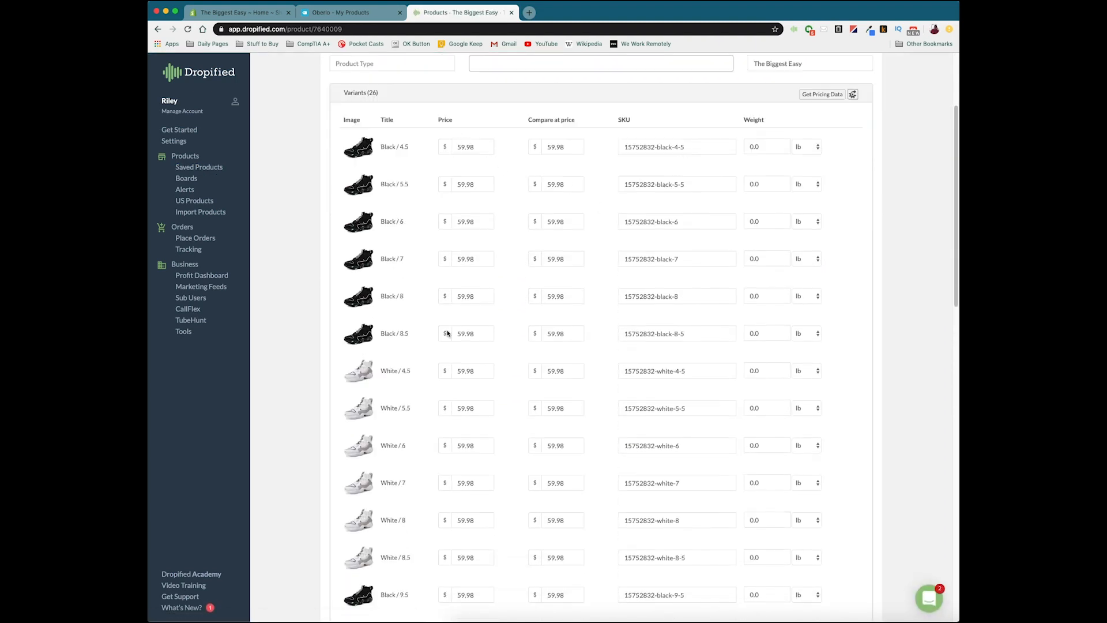
{"action": "scroll", "scroll_direction": "down", "scroll_amount": 3}
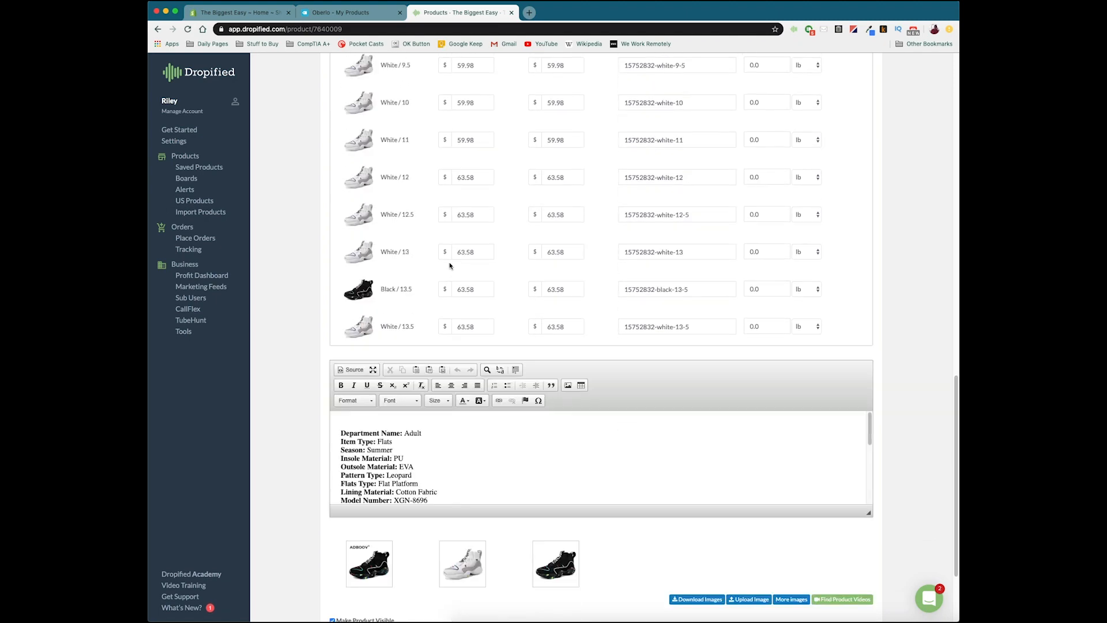
{"action": "scroll", "scroll_direction": "down", "scroll_amount": 3}
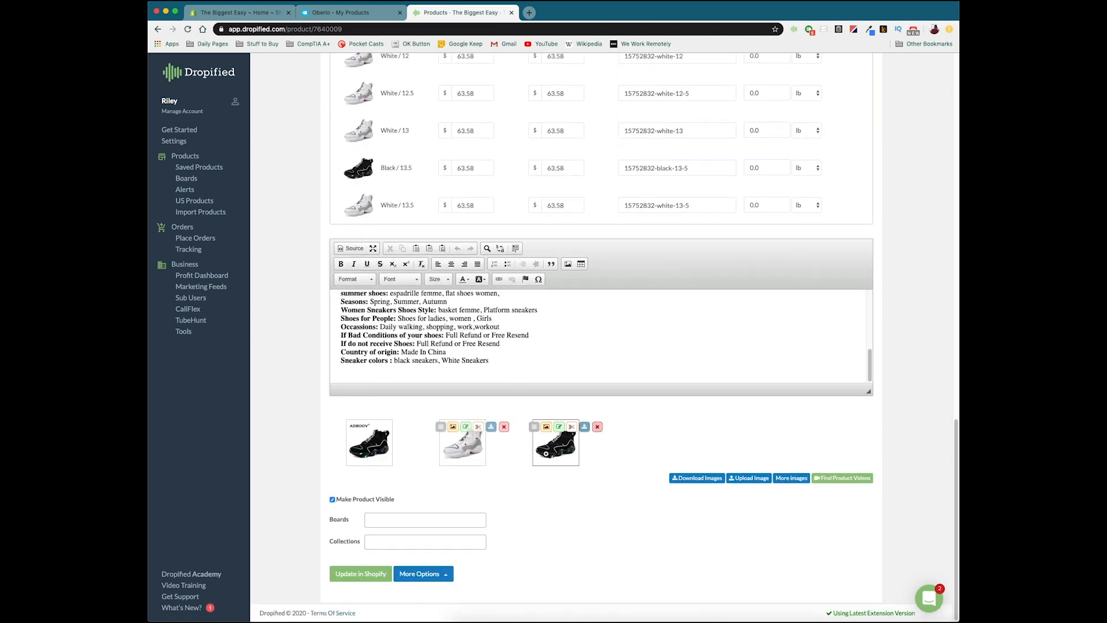
{"action": "scroll", "scroll_direction": "up", "scroll_amount": 3}
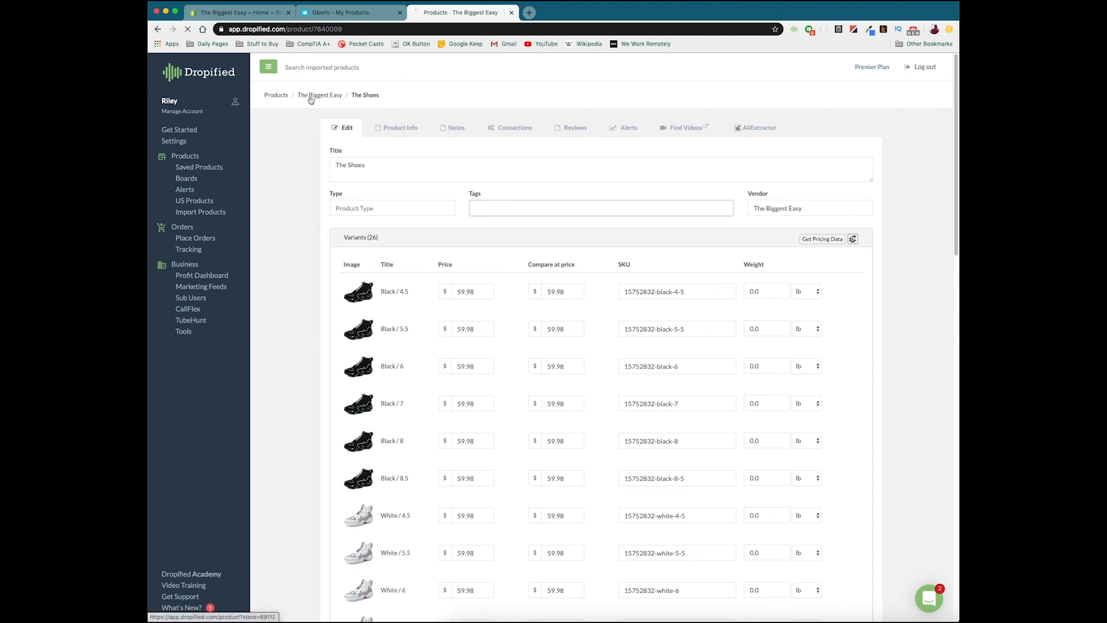
{"action": "left_click", "coordinate": [319, 95]}
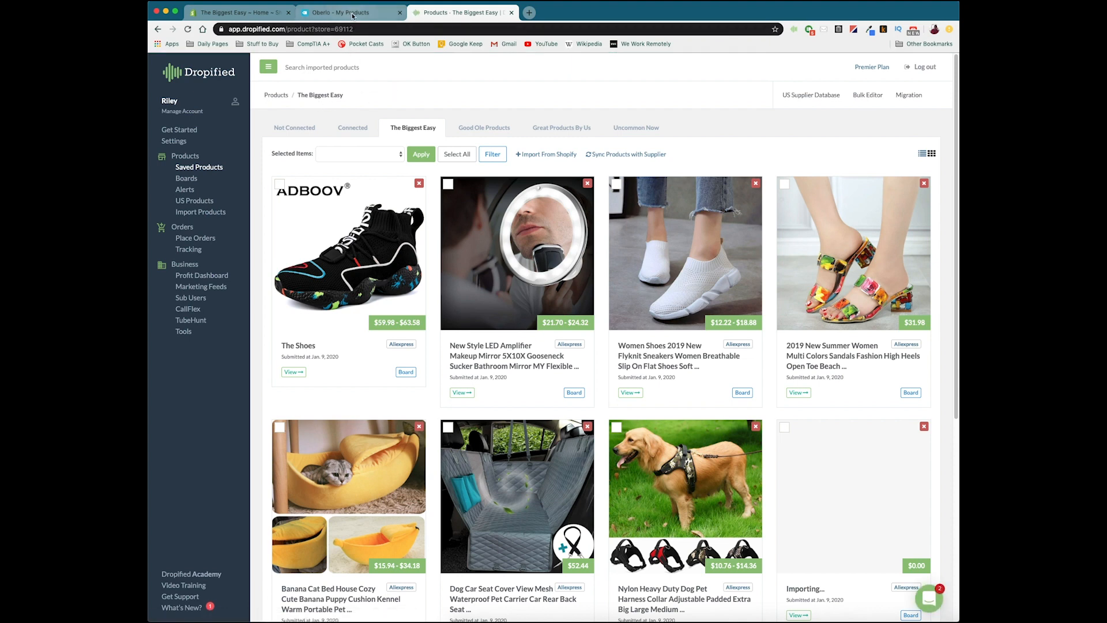
Open Manage Orders > Orders in Oberlo, showing no orders
{"action": "left_click", "coordinate": [346, 13]}
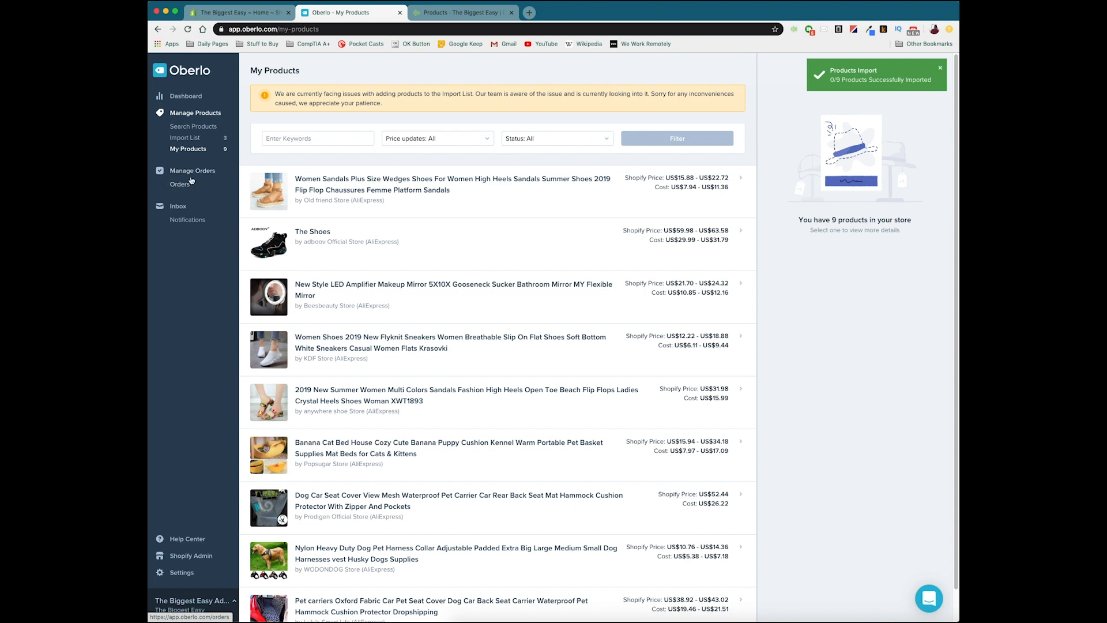
{"action": "left_click", "coordinate": [180, 185]}
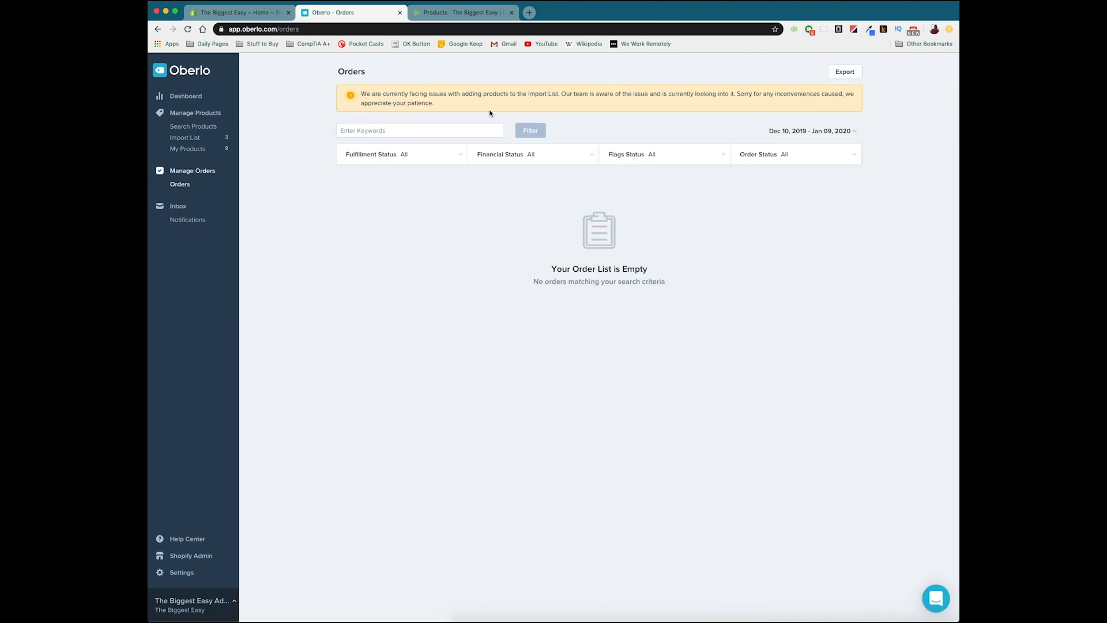
{"action": "mouse_move", "coordinate": [576, 141]}
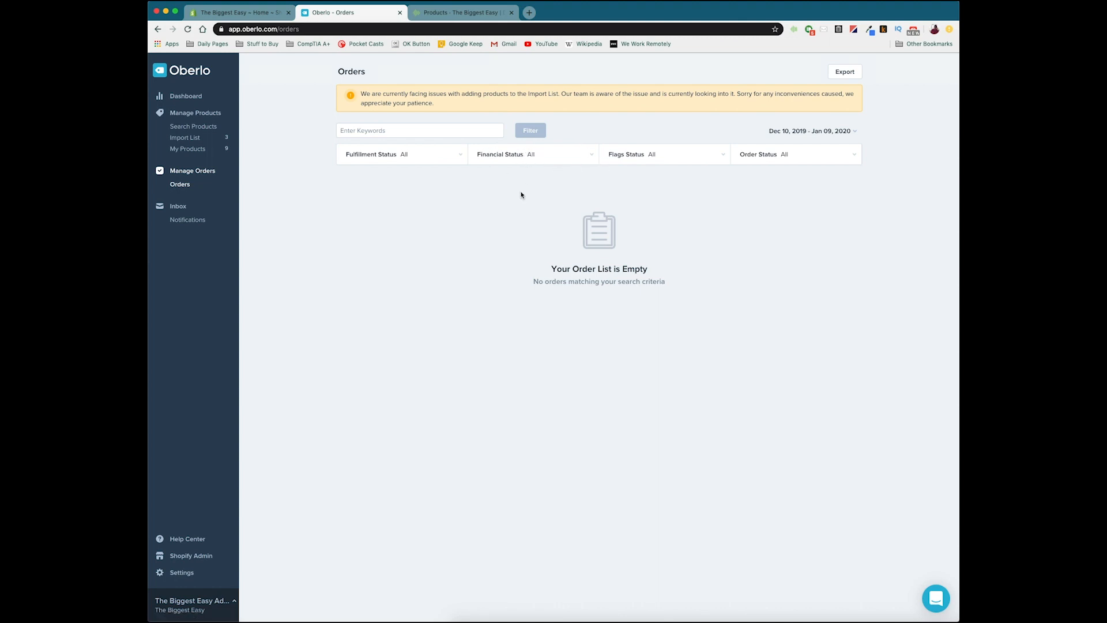
{"action": "mouse_move", "coordinate": [532, 152]}
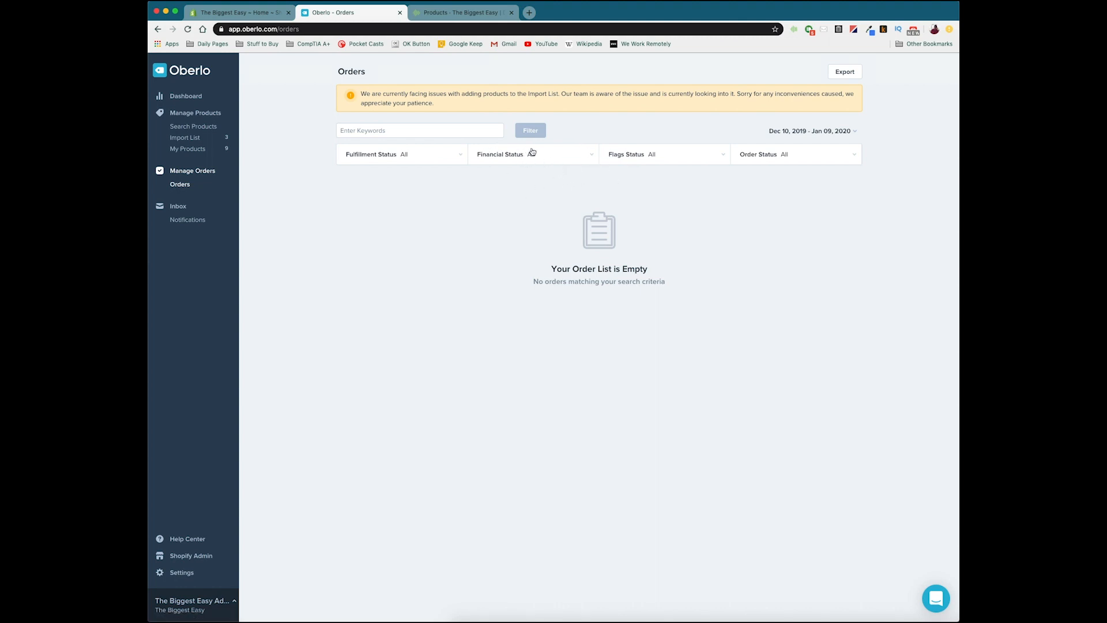
{"action": "mouse_move", "coordinate": [464, 198]}
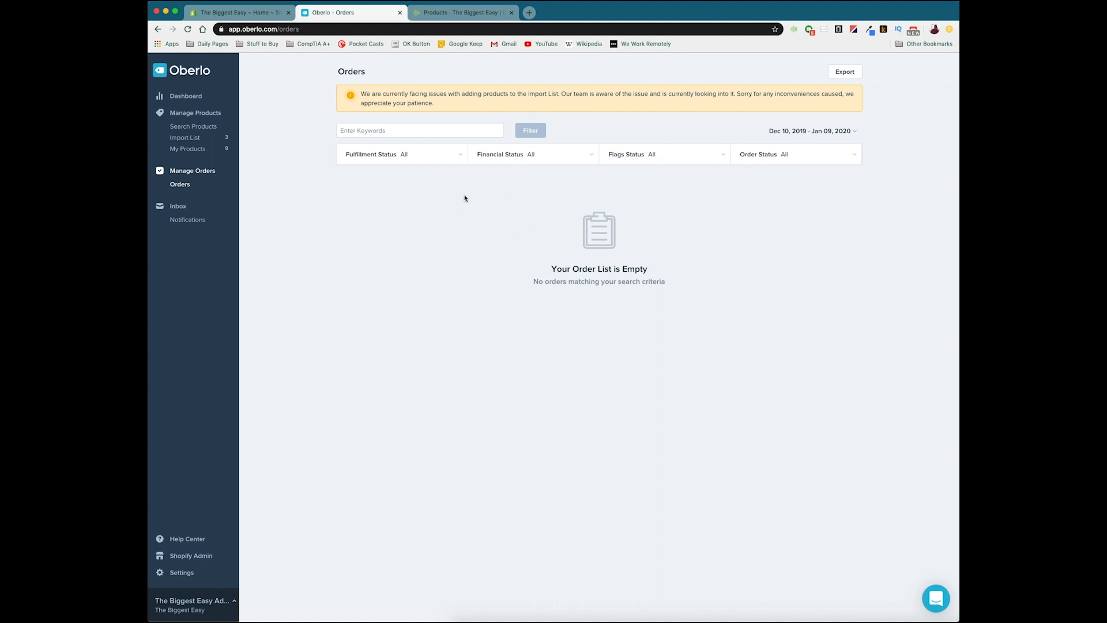
{"action": "mouse_move", "coordinate": [613, 262]}
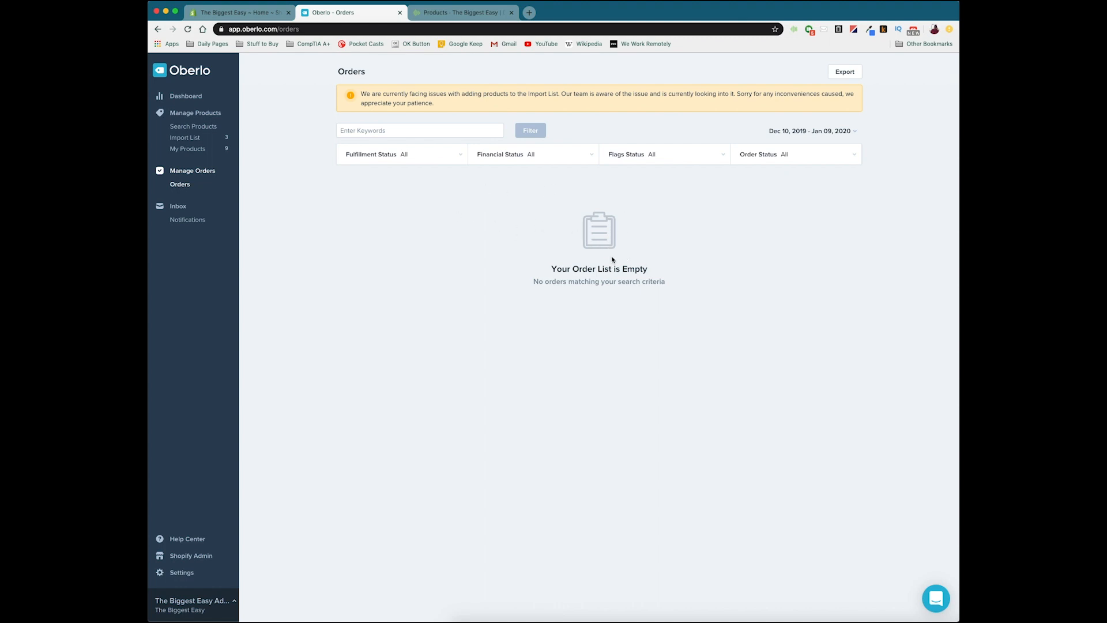
{"action": "mouse_move", "coordinate": [789, 31]}
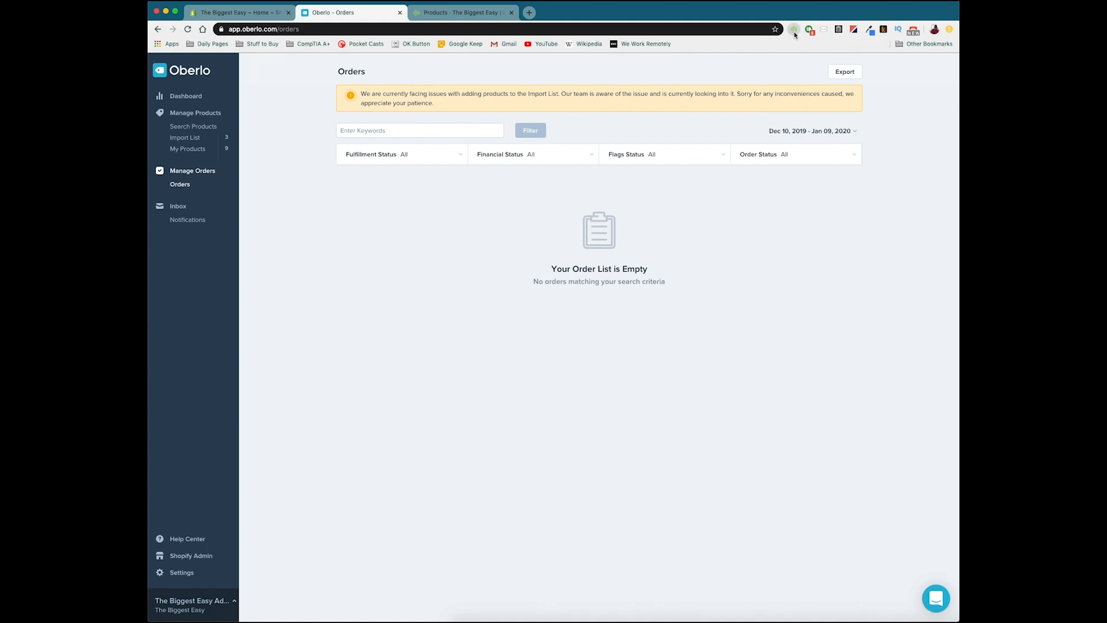
Run the Dropified extension's order import into The Biggest Easy with AliExpress IDs, importing 0/0 orders
{"action": "left_click", "coordinate": [794, 29]}
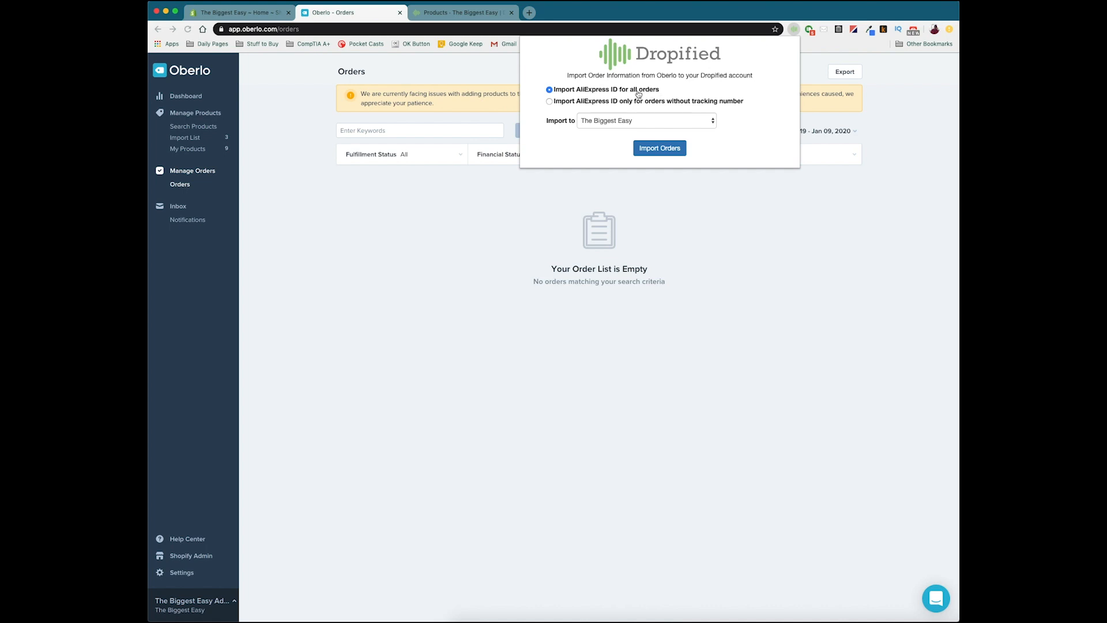
{"action": "mouse_move", "coordinate": [604, 107]}
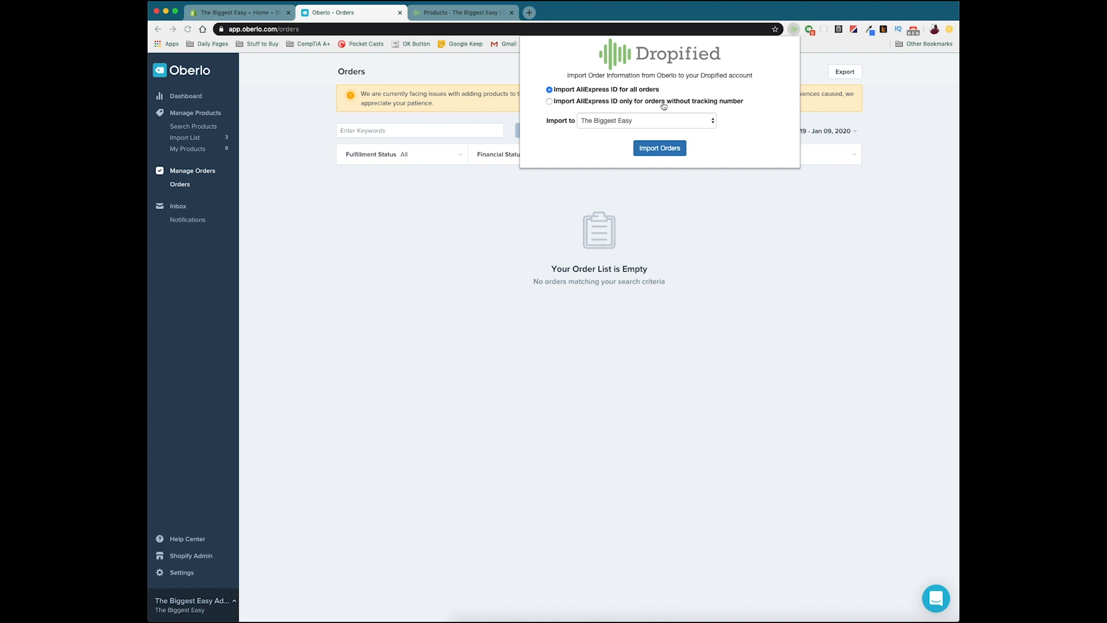
{"action": "mouse_move", "coordinate": [582, 97]}
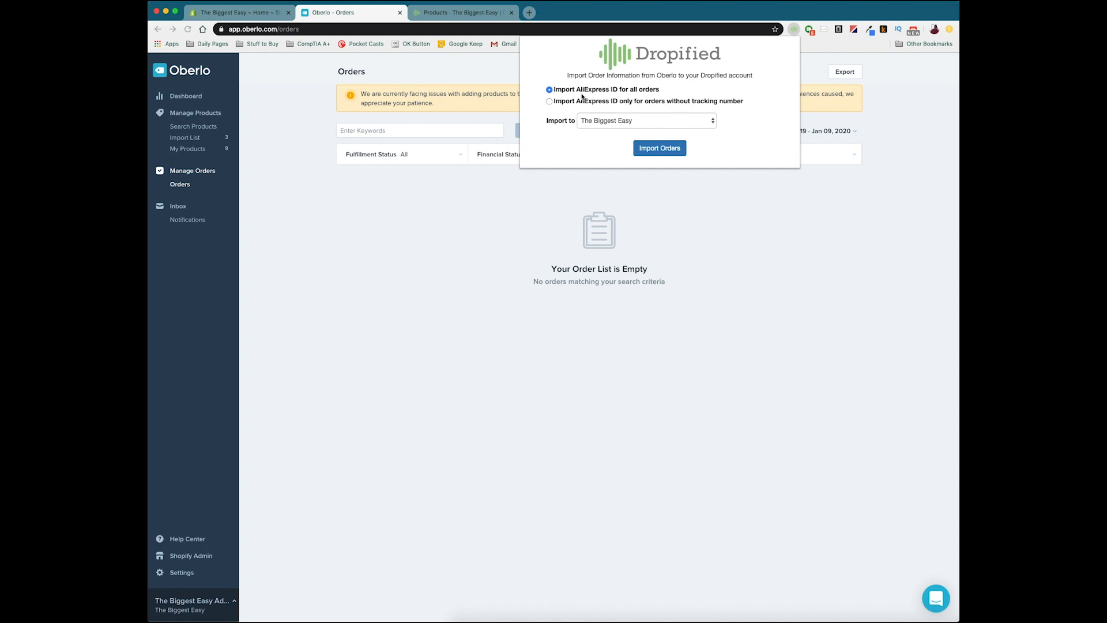
{"action": "mouse_move", "coordinate": [685, 111]}
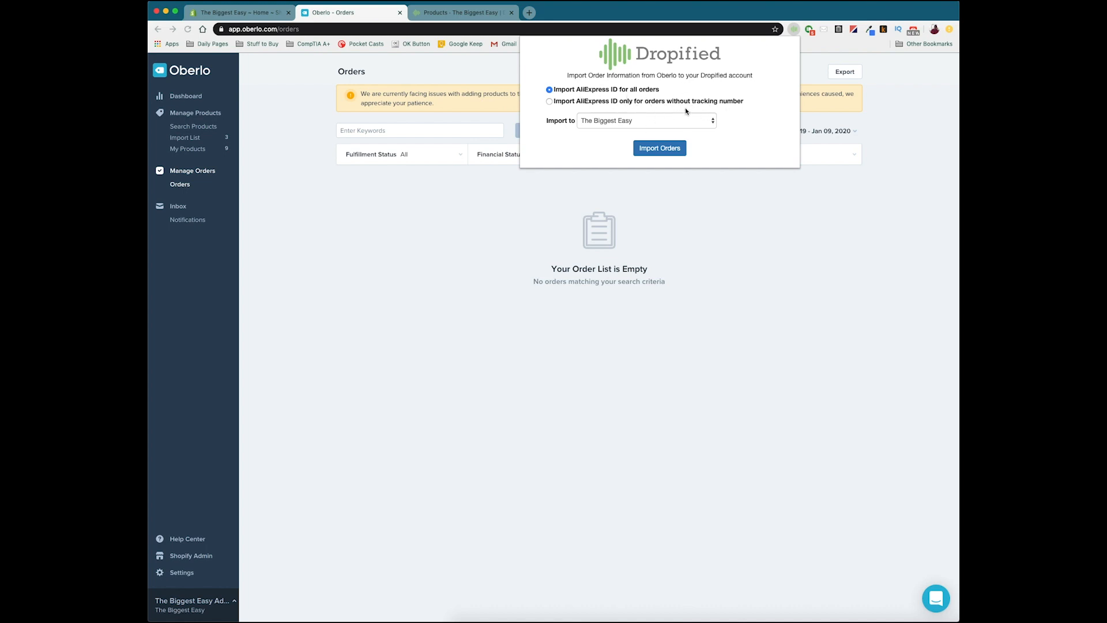
{"action": "left_click", "coordinate": [658, 148]}
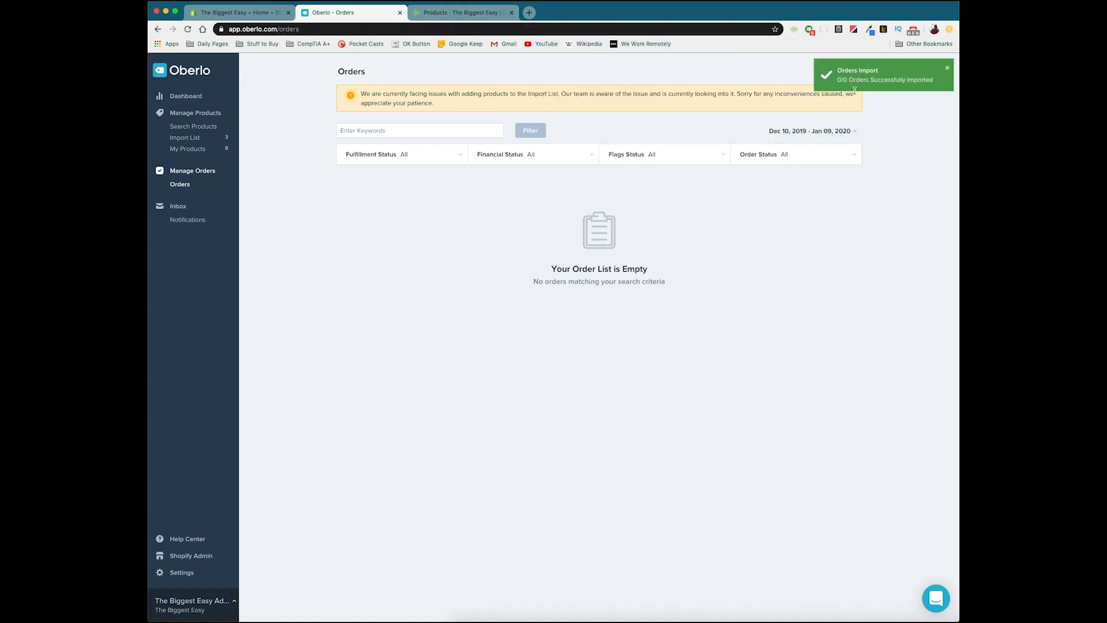
Go to the Dropified tab's Orders > Tracking page for The Biggest Easy, showing no tracked orders
{"action": "left_click", "coordinate": [463, 12]}
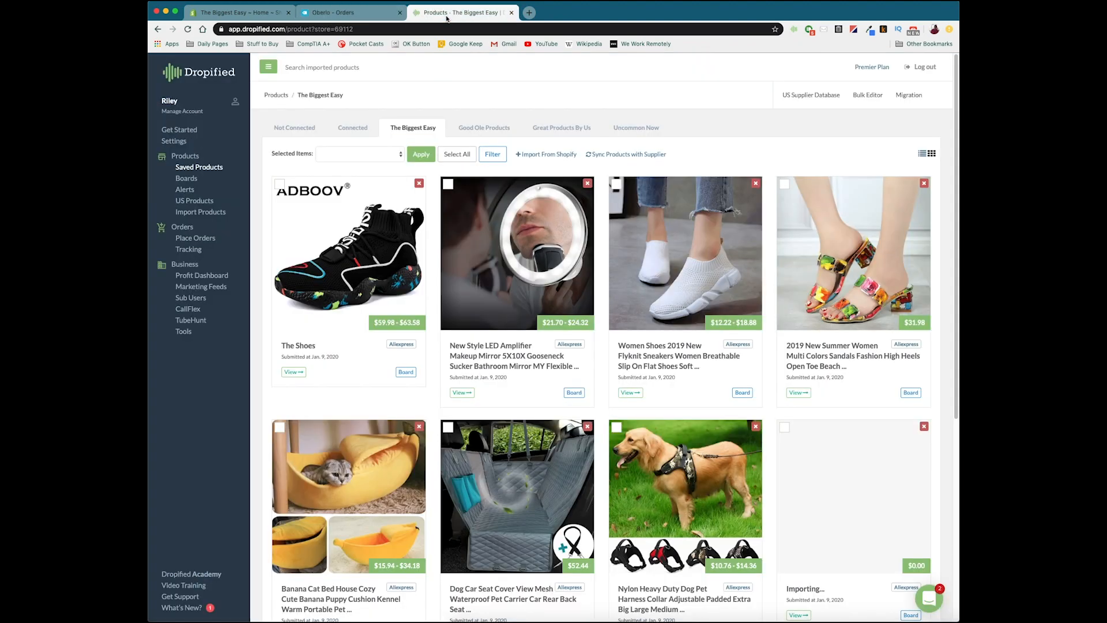
{"action": "mouse_move", "coordinate": [195, 237]}
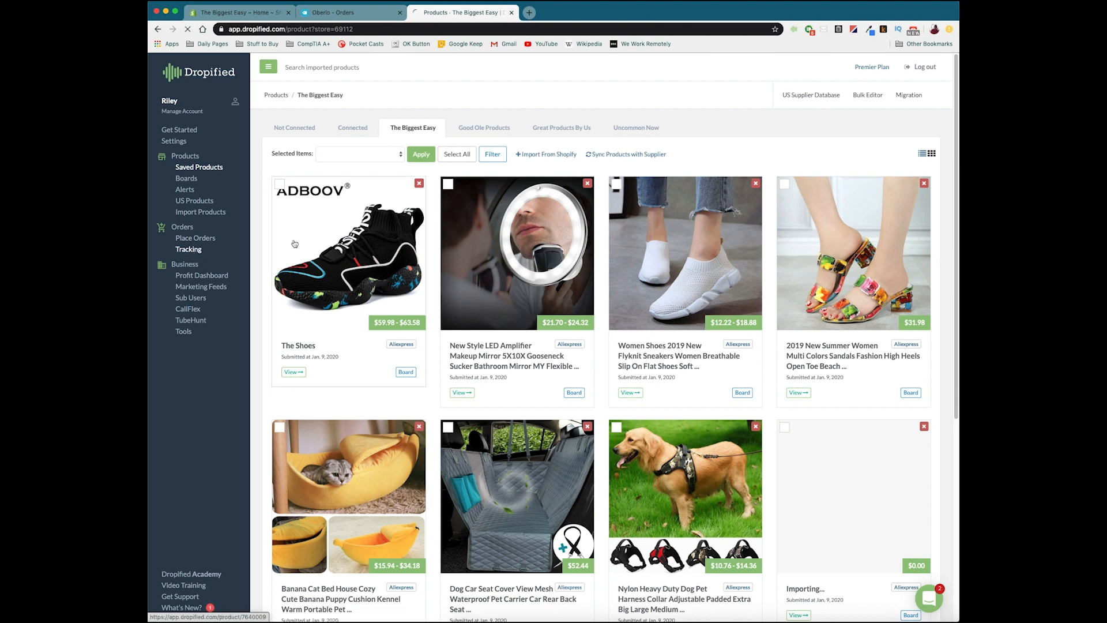
{"action": "left_click", "coordinate": [189, 248]}
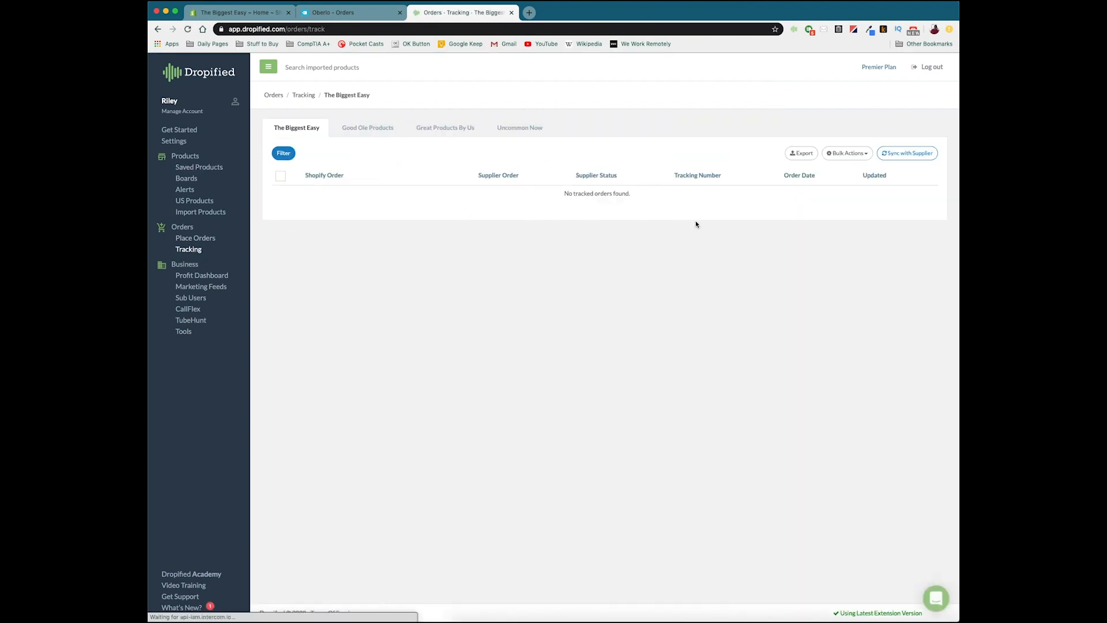
{"action": "mouse_move", "coordinate": [601, 152]}
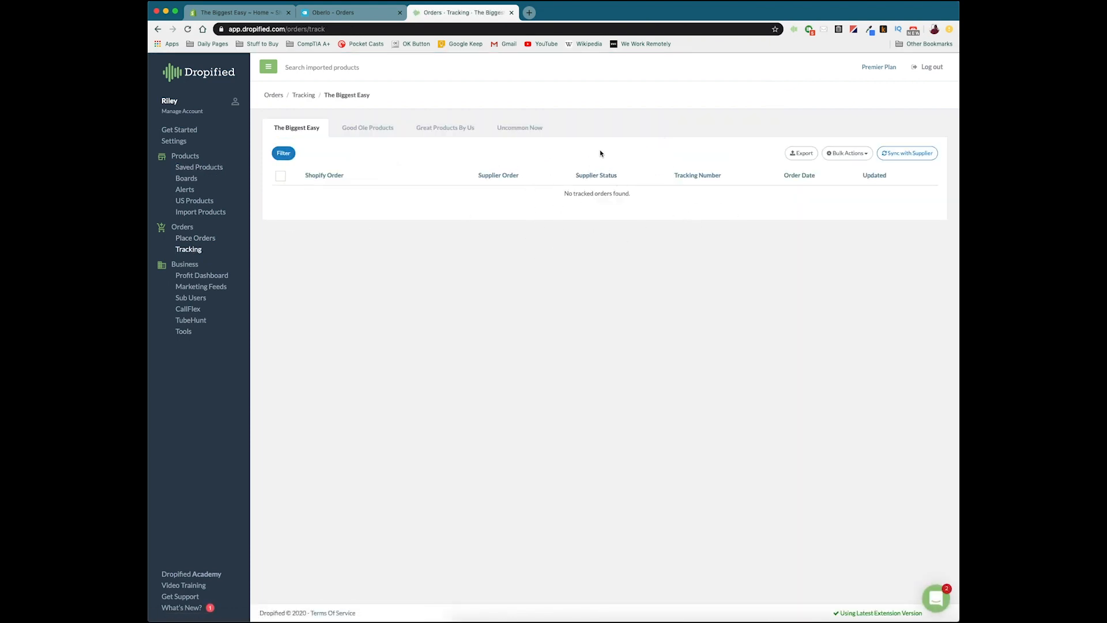
{"action": "mouse_move", "coordinate": [604, 199]}
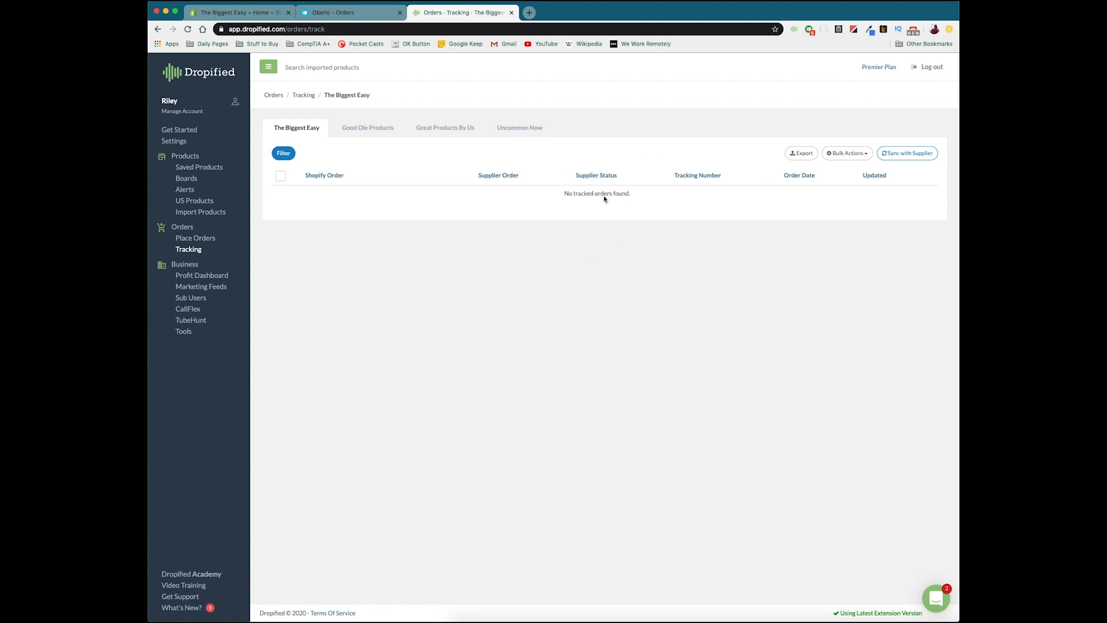
{"action": "mouse_move", "coordinate": [619, 226]}
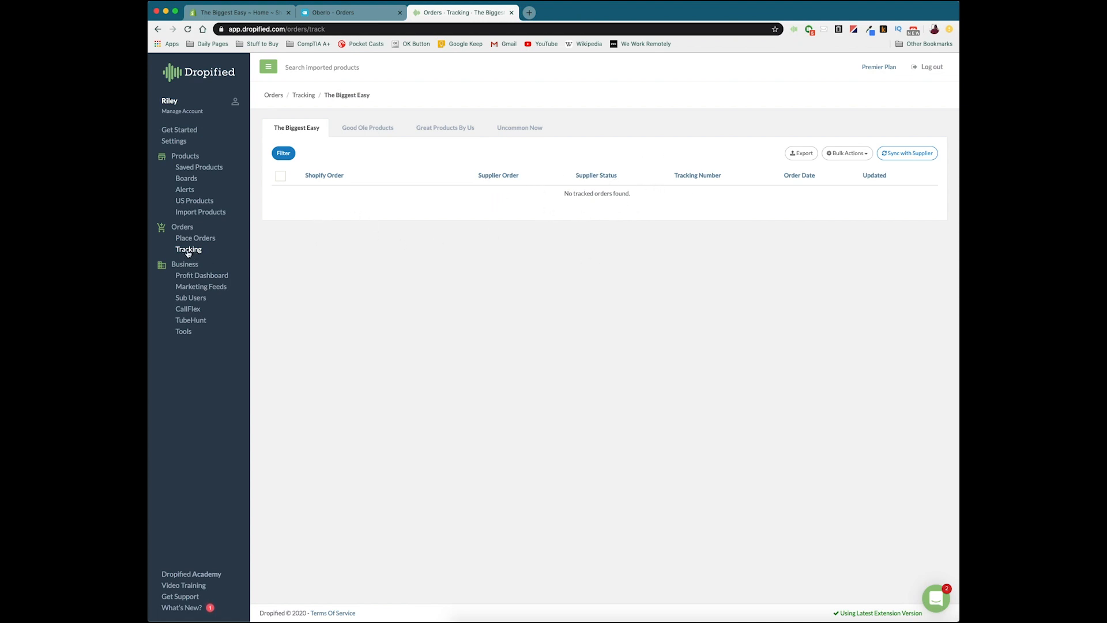
{"action": "mouse_move", "coordinate": [575, 193]}
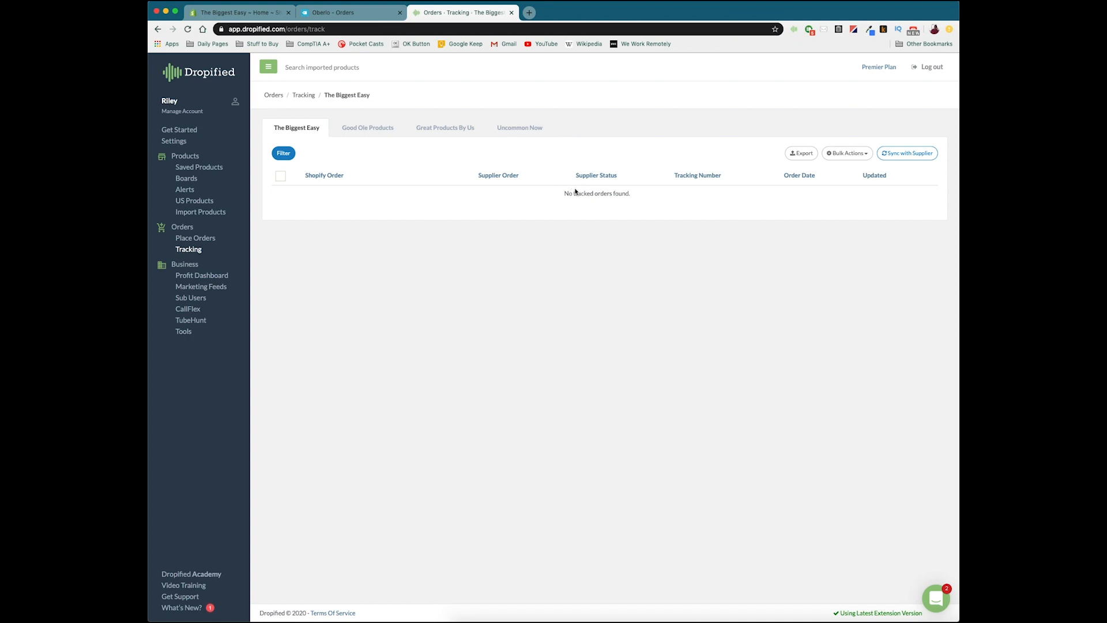